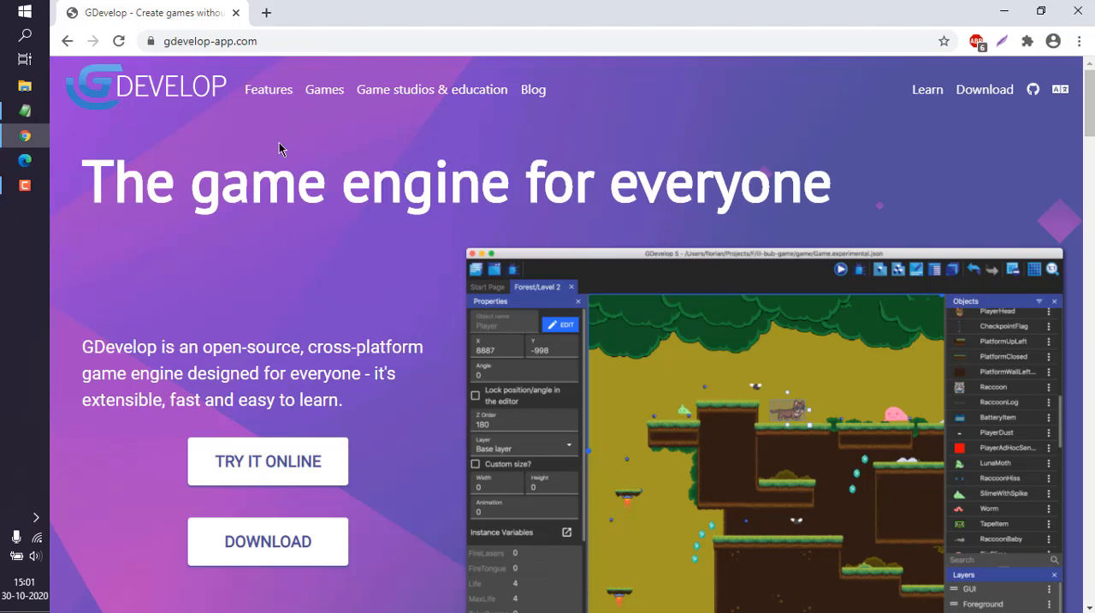
mouse_move(248, 195)
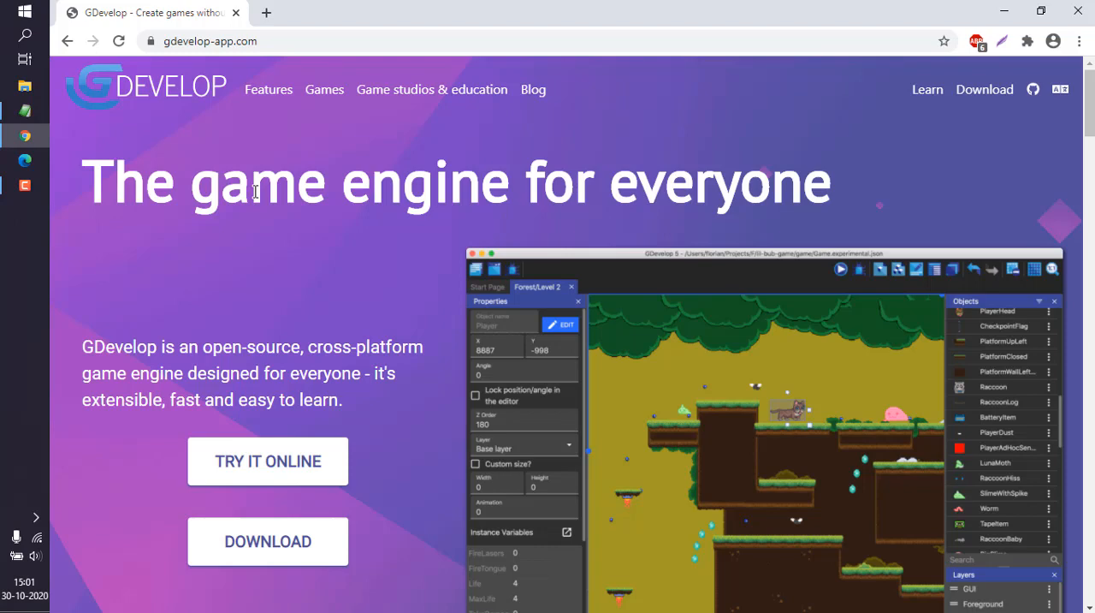
mouse_move(181, 89)
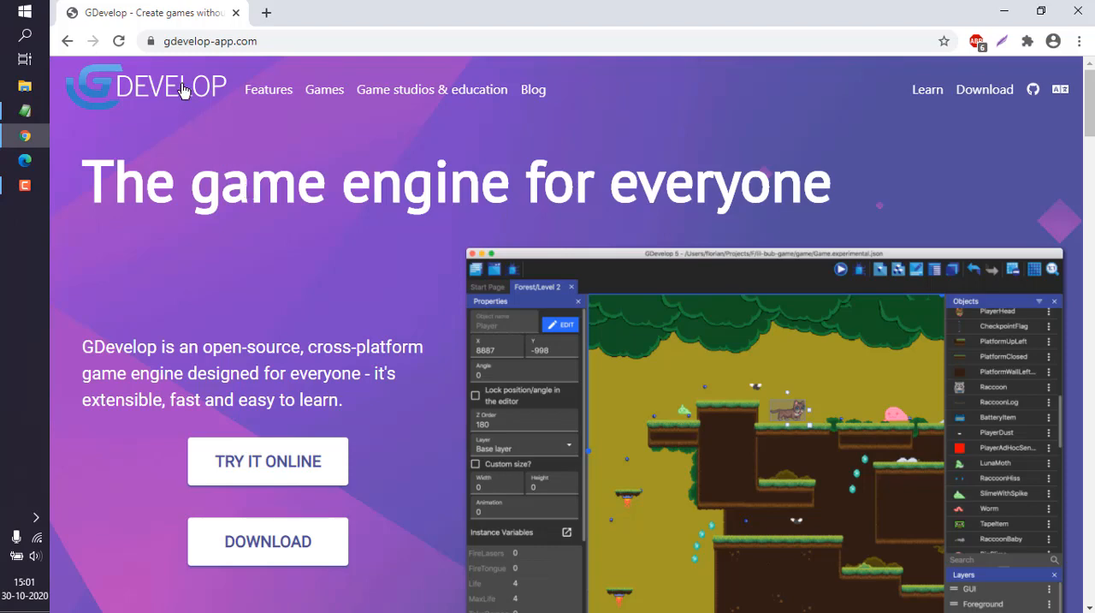
mouse_move(261, 119)
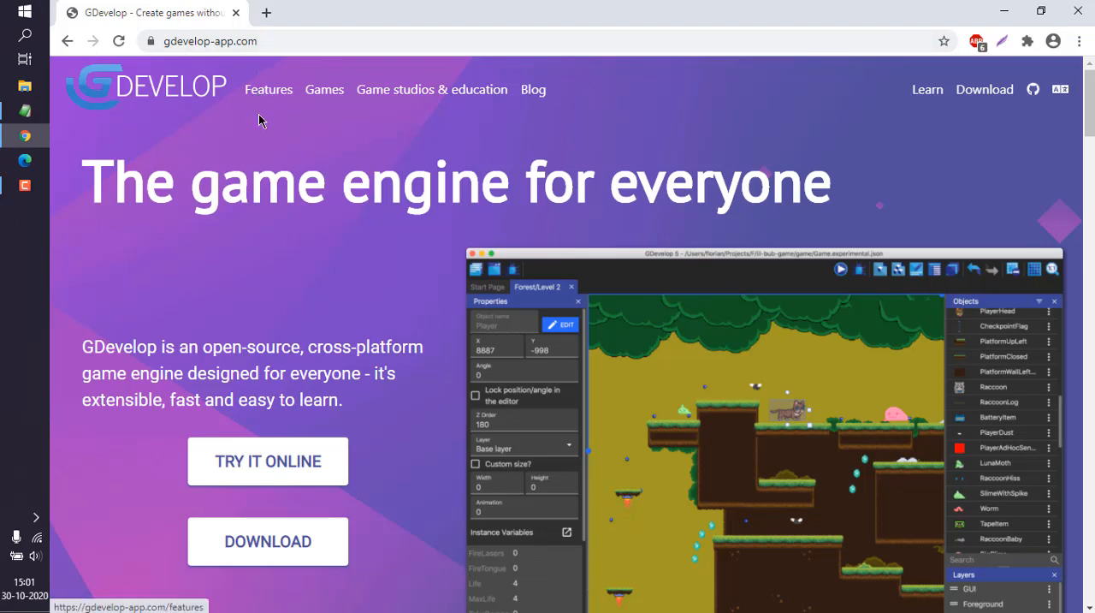
mouse_move(276, 555)
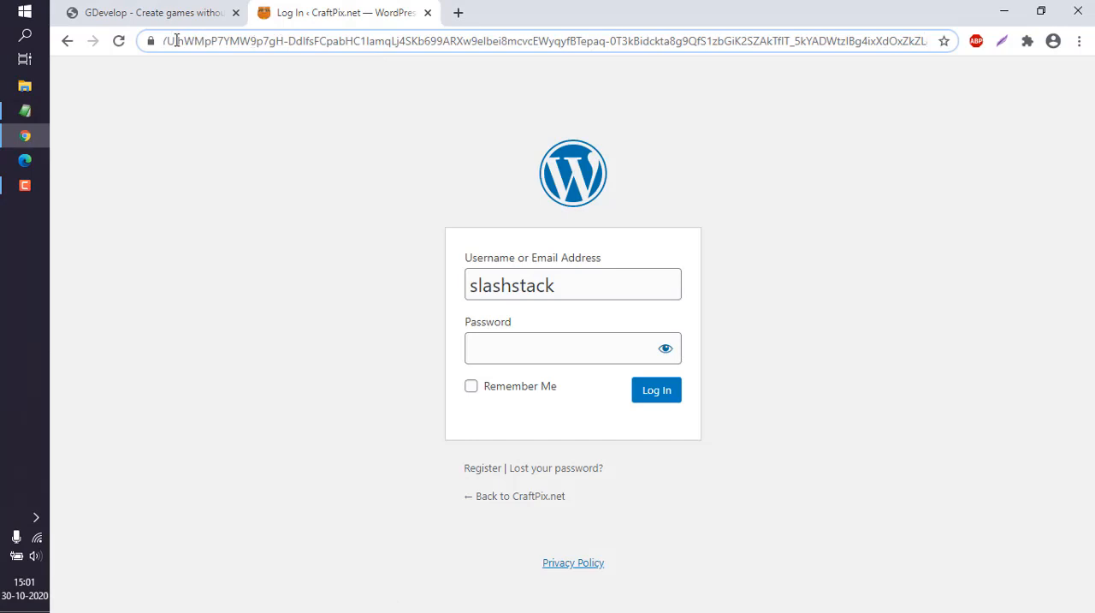
Return to the CraftPix store home page and browse the 2D game backgrounds listing.
click(548, 41)
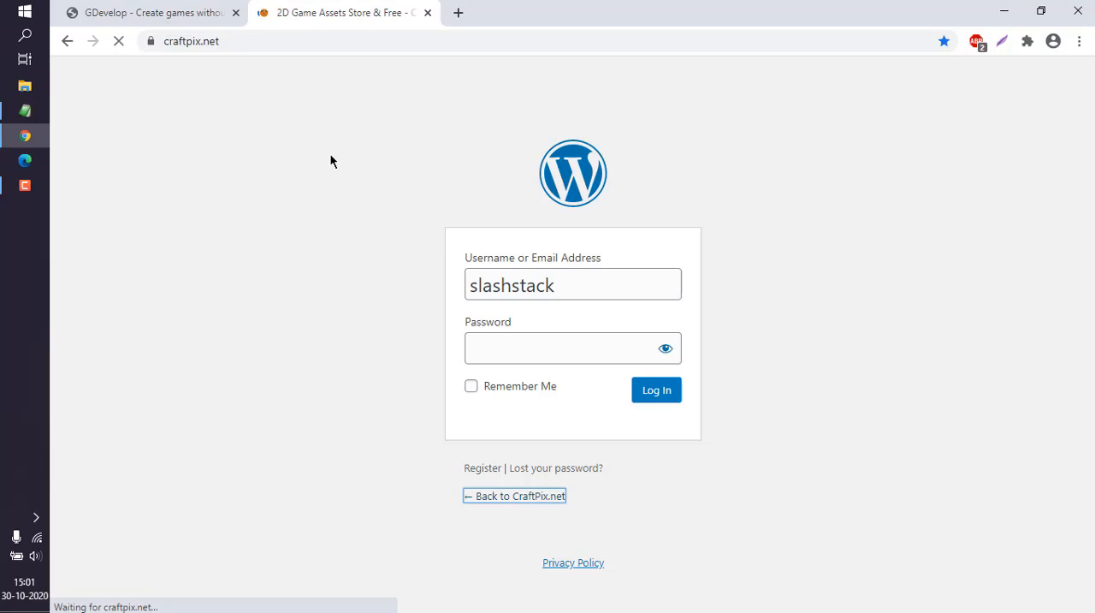
click(513, 496)
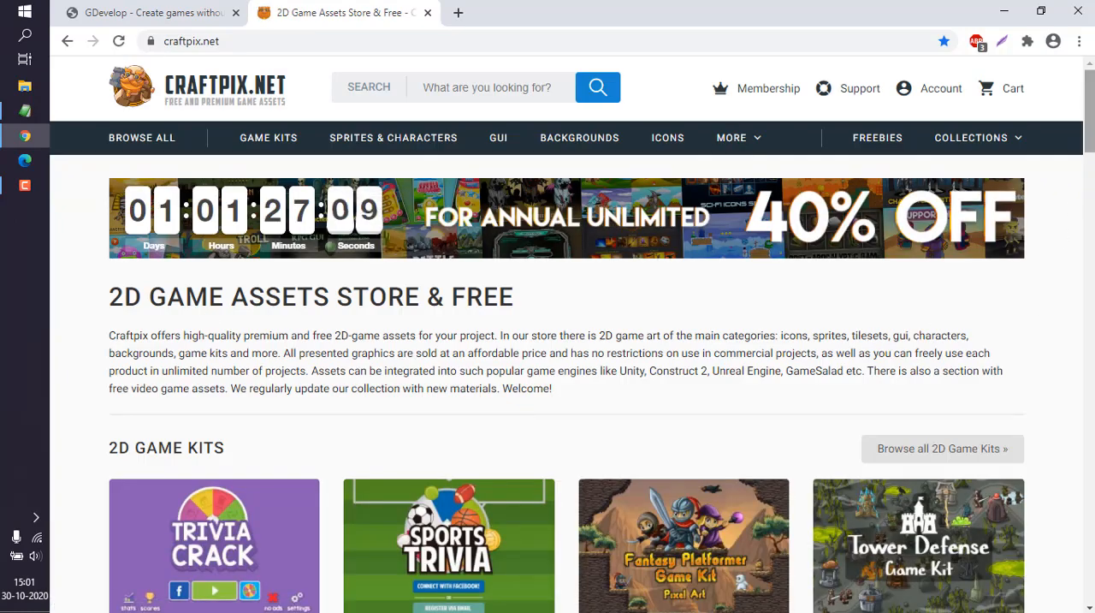
scroll(down, 3)
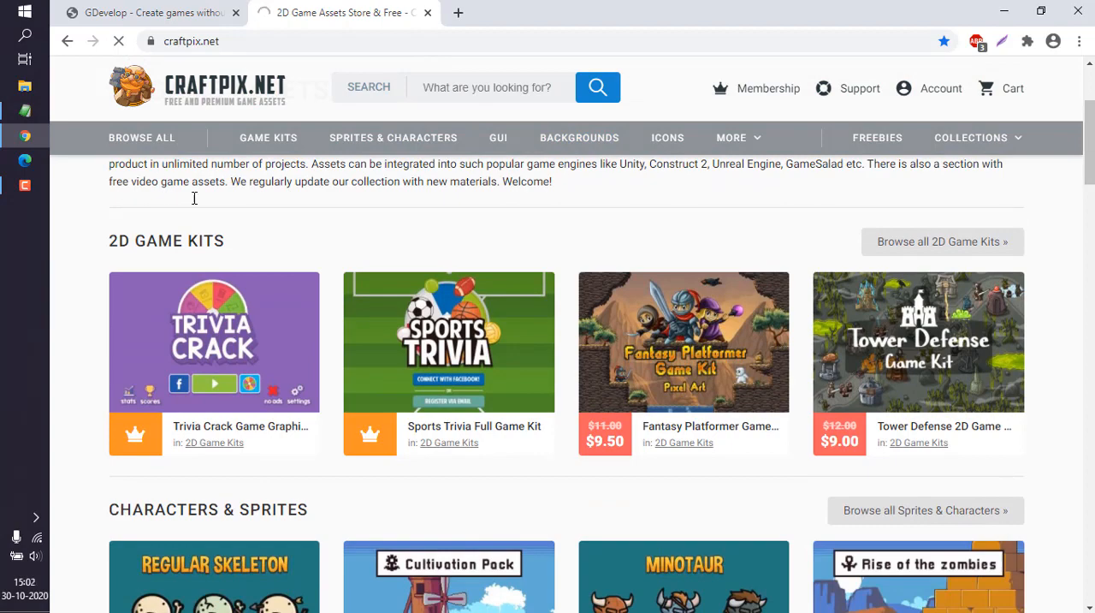
click(579, 137)
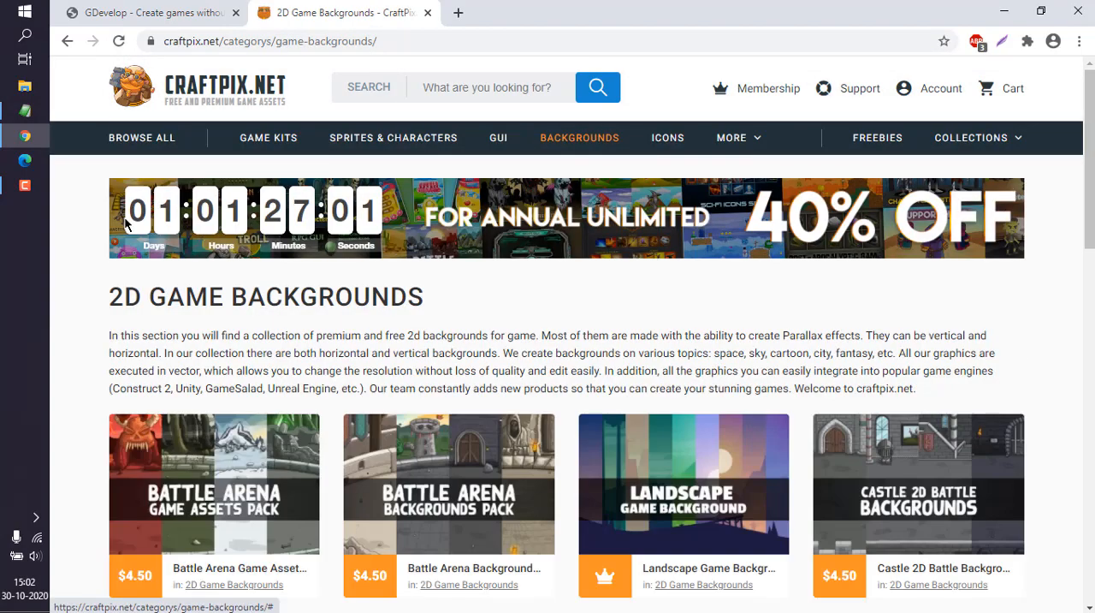
scroll(down, 3)
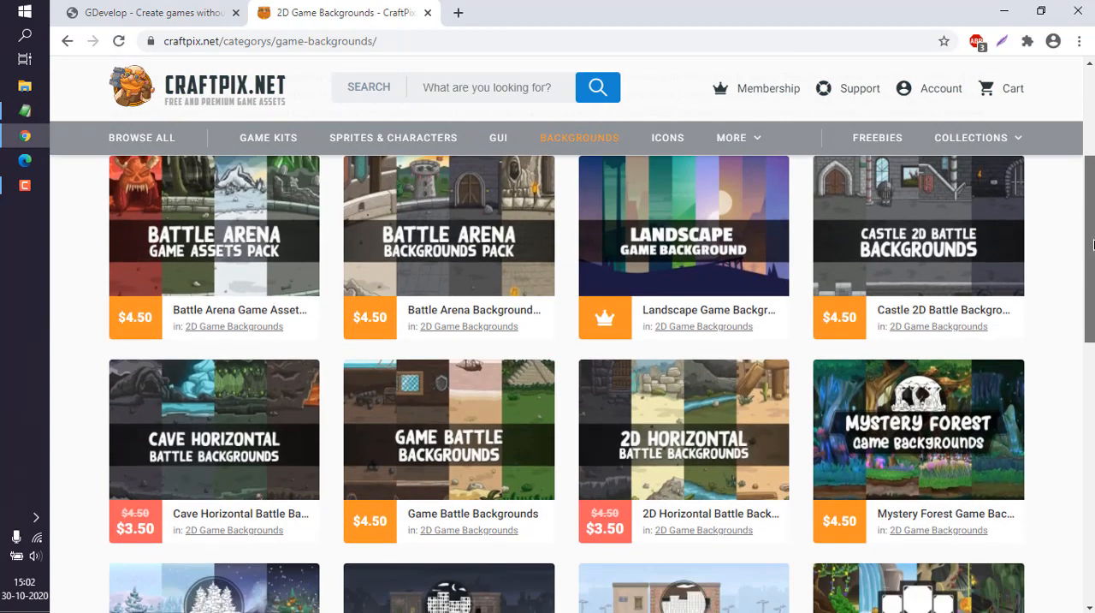
scroll(down, 3)
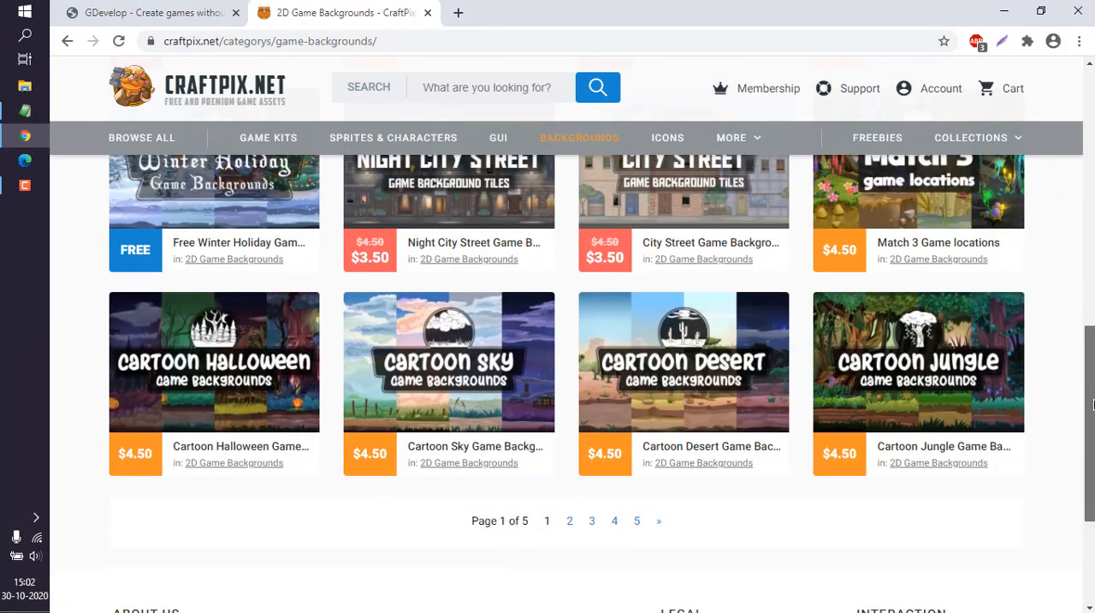
scroll(up, 3)
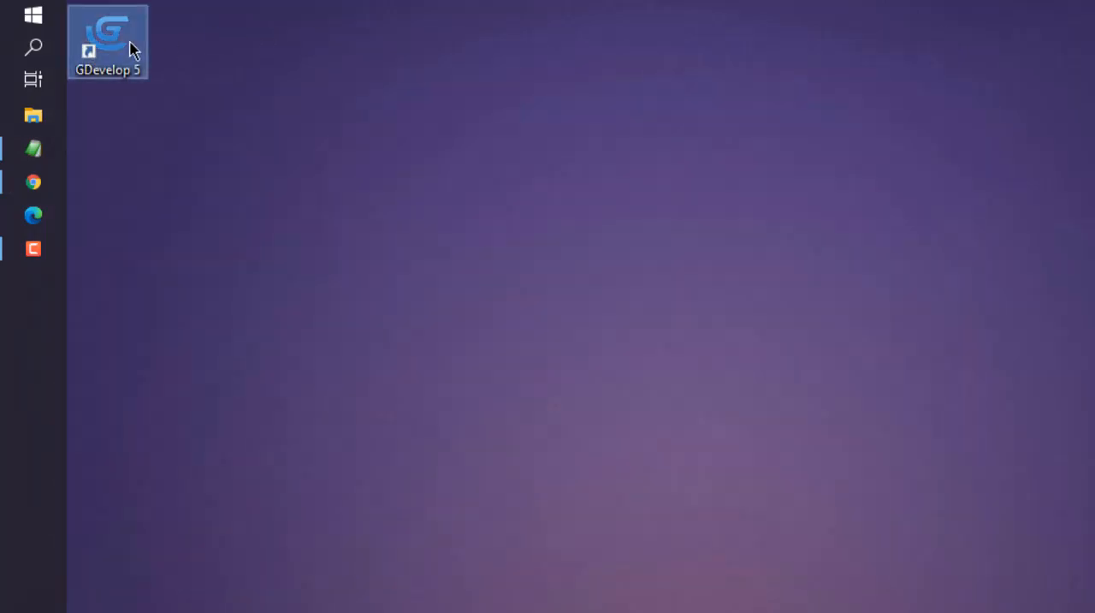
Launch GDevelop 5 and open the game project file from the Sample folder.
double_click(108, 41)
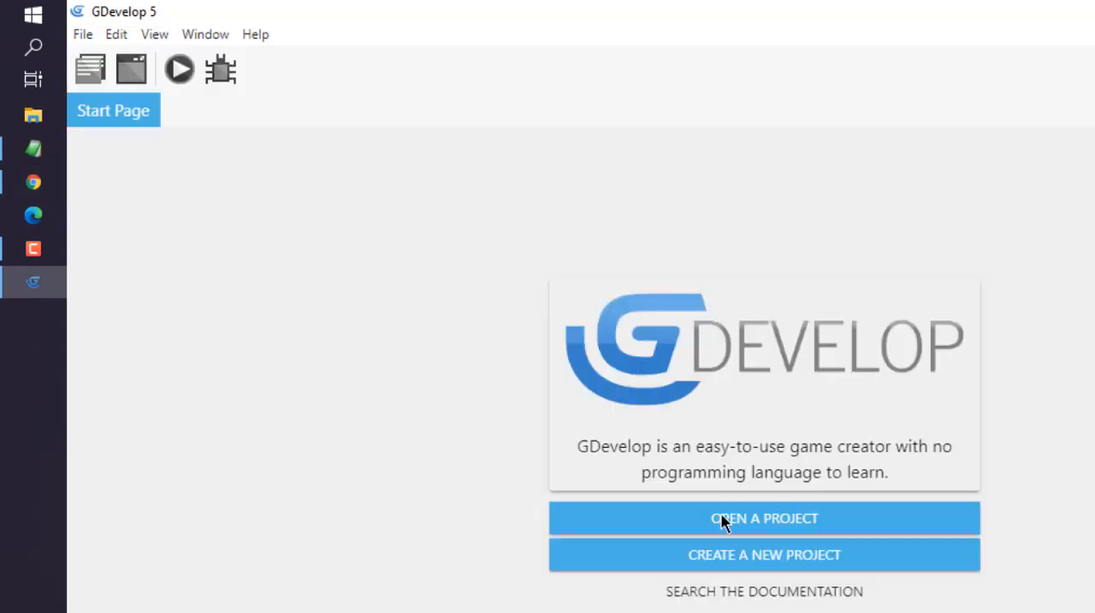
click(764, 518)
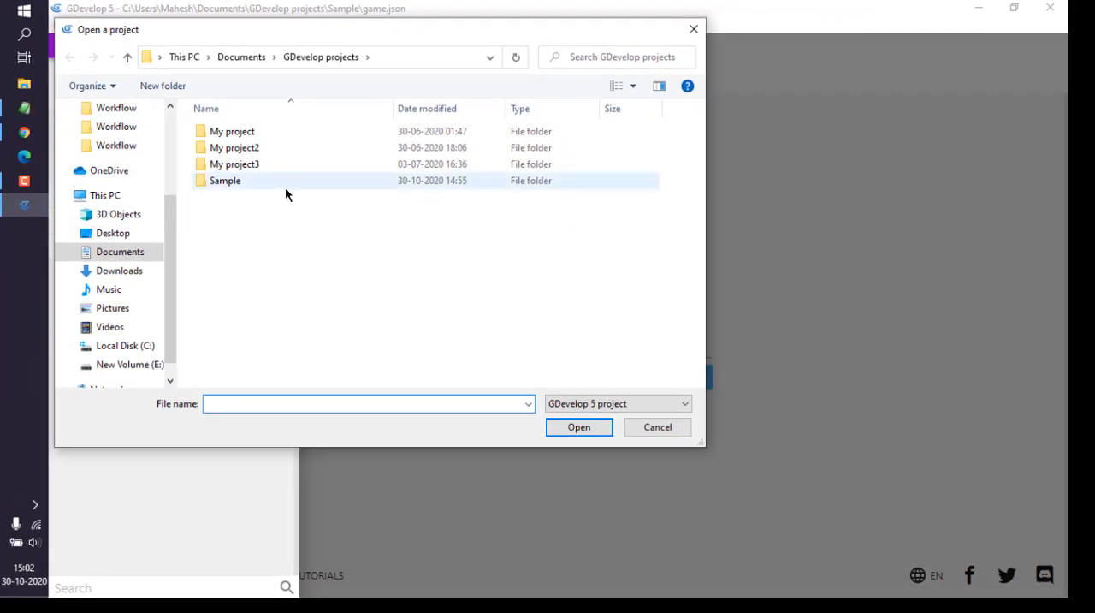
double_click(225, 180)
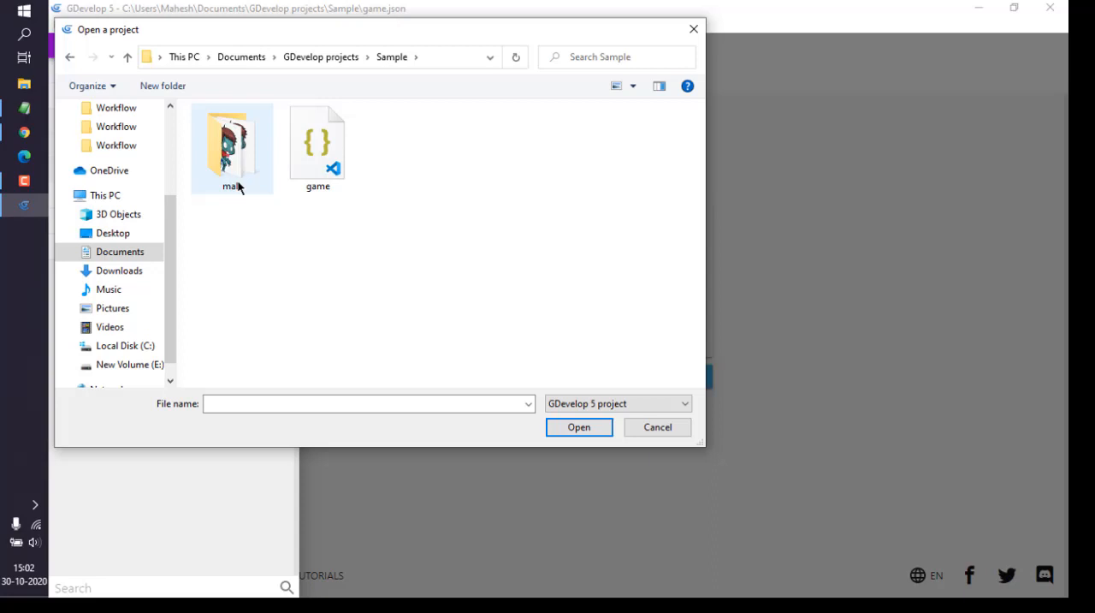
click(317, 146)
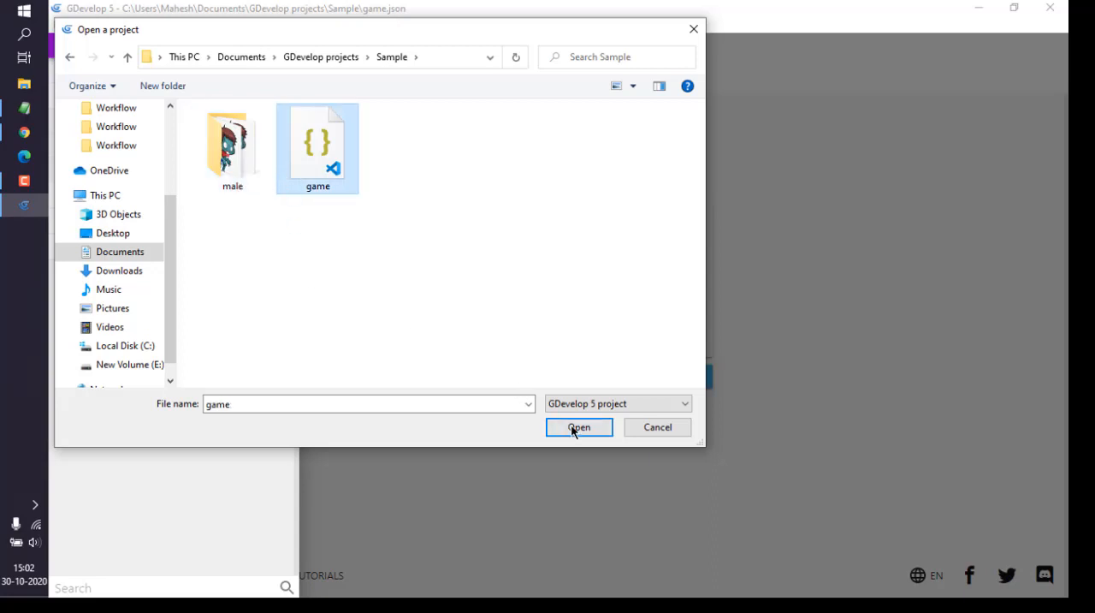
click(579, 427)
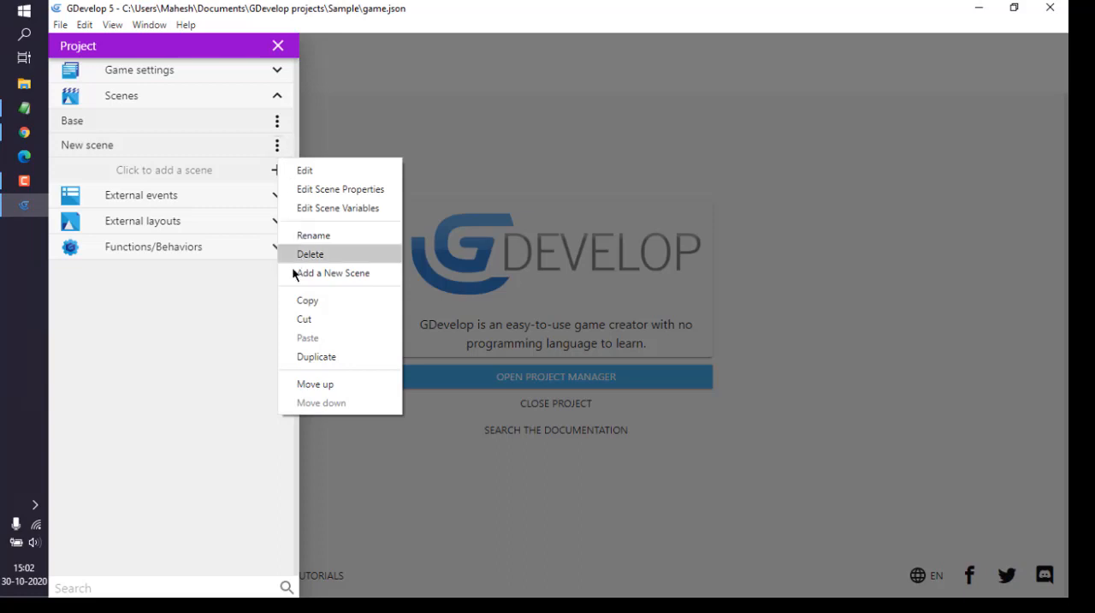
mouse_move(278, 154)
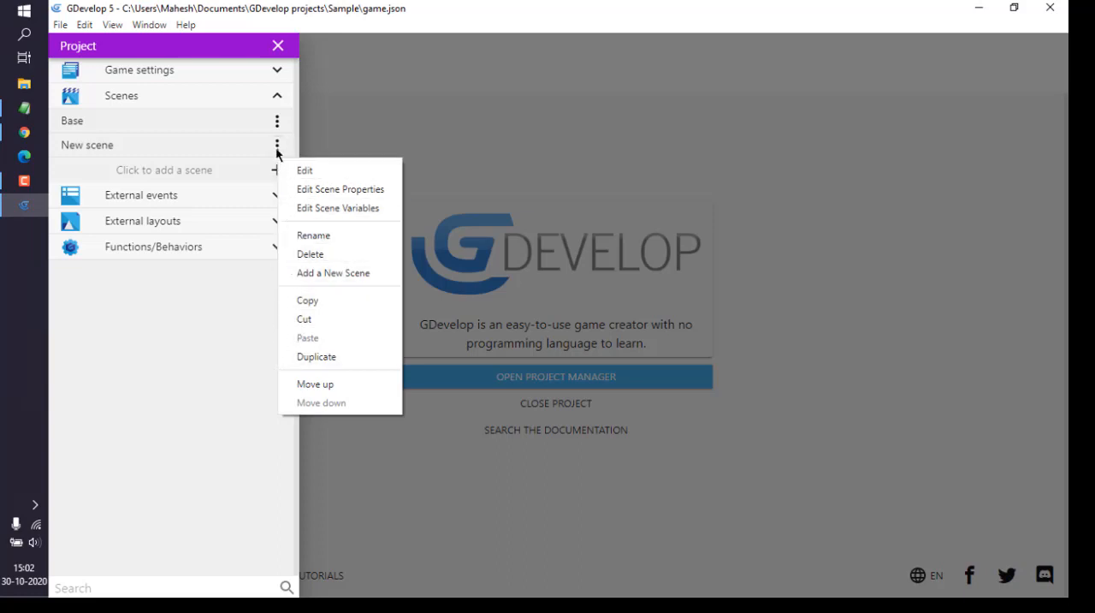
mouse_move(298, 358)
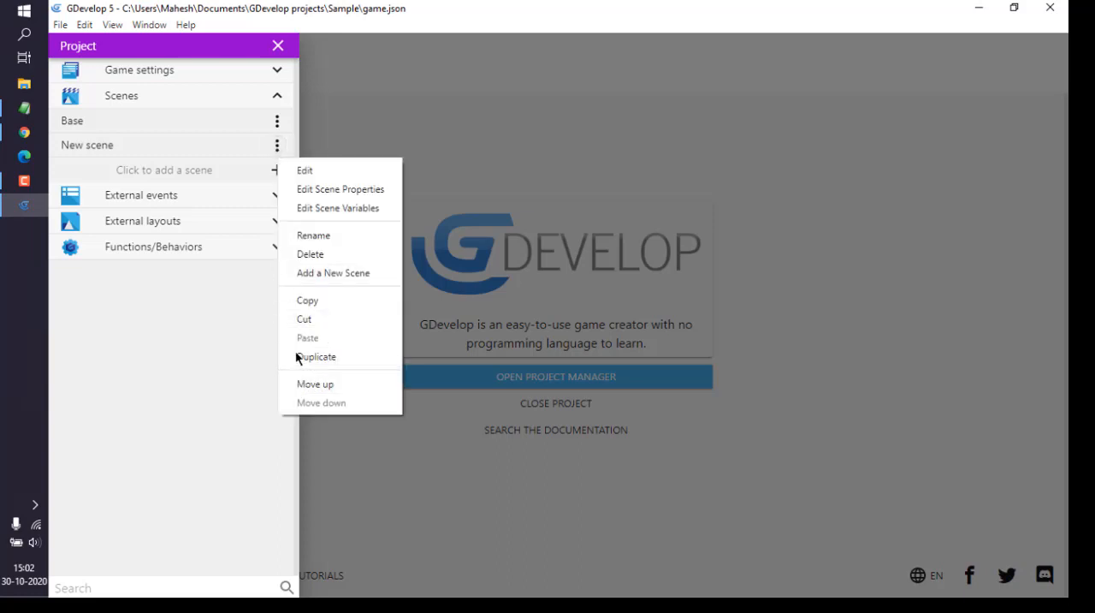
Delete the New scene from the project and confirm its removal.
click(310, 253)
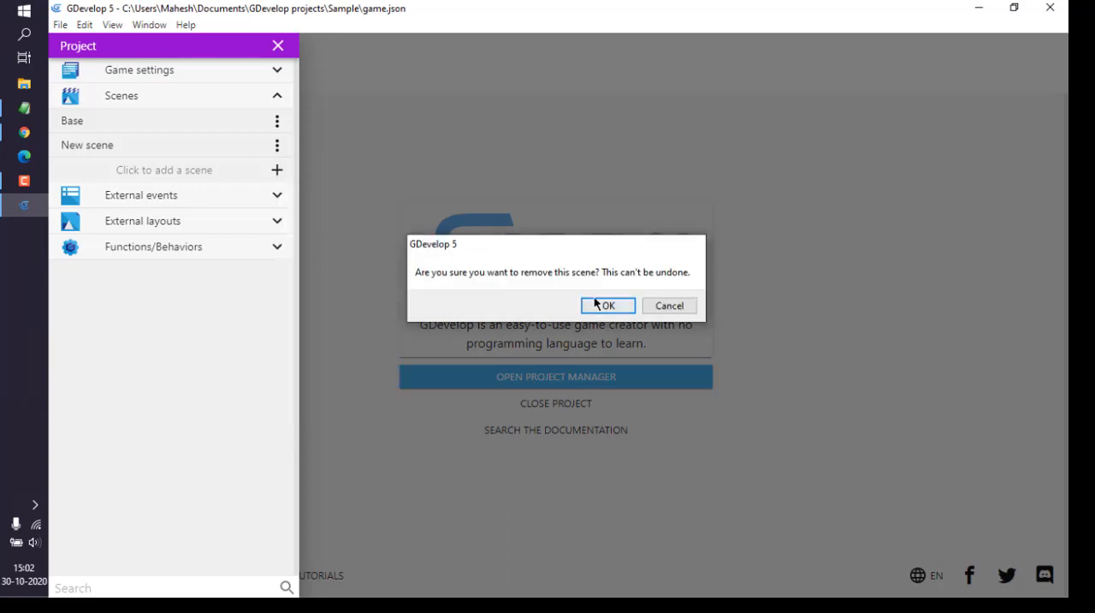
click(608, 306)
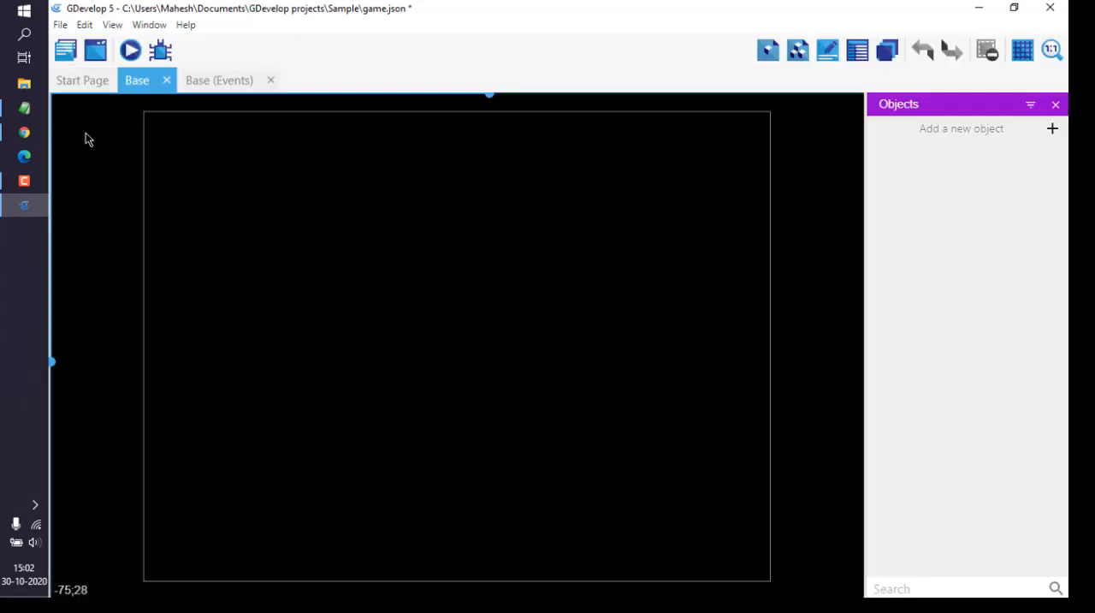
mouse_move(456, 244)
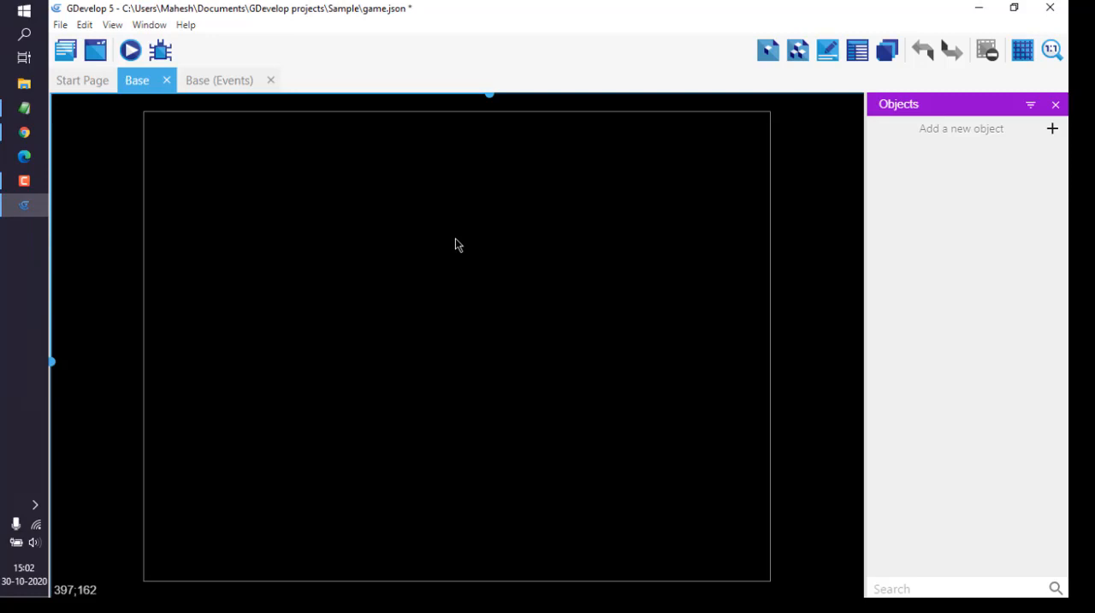
mouse_move(202, 226)
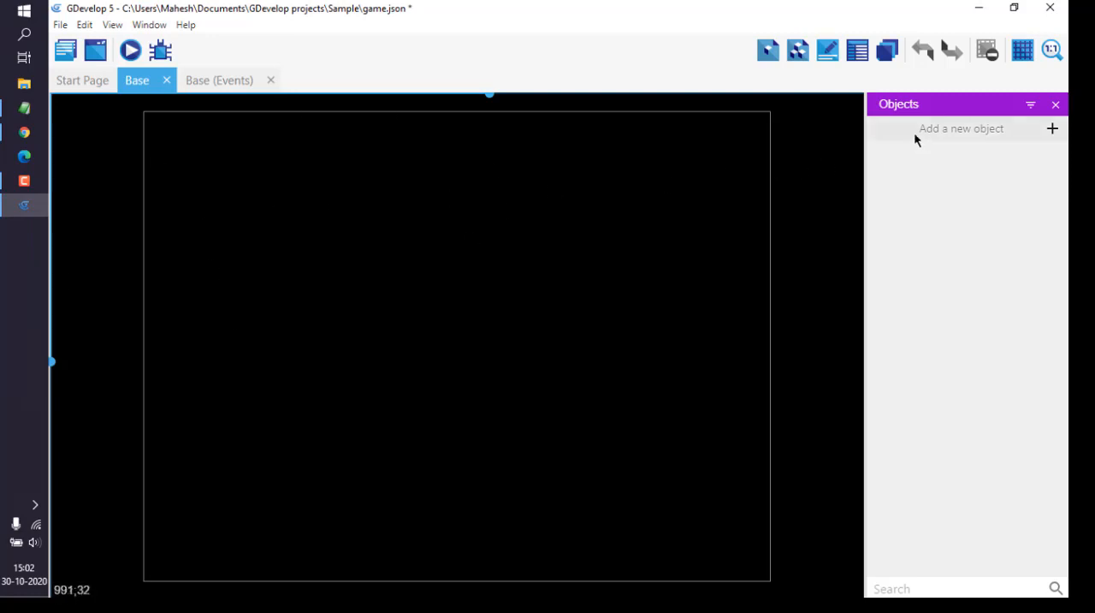
mouse_move(958, 141)
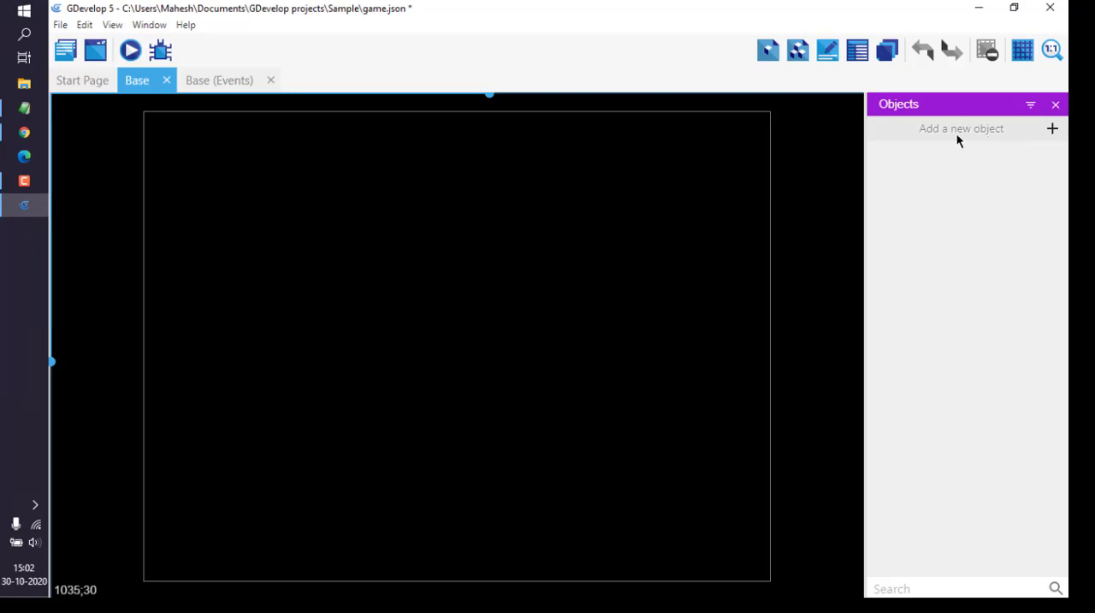
mouse_move(1052, 132)
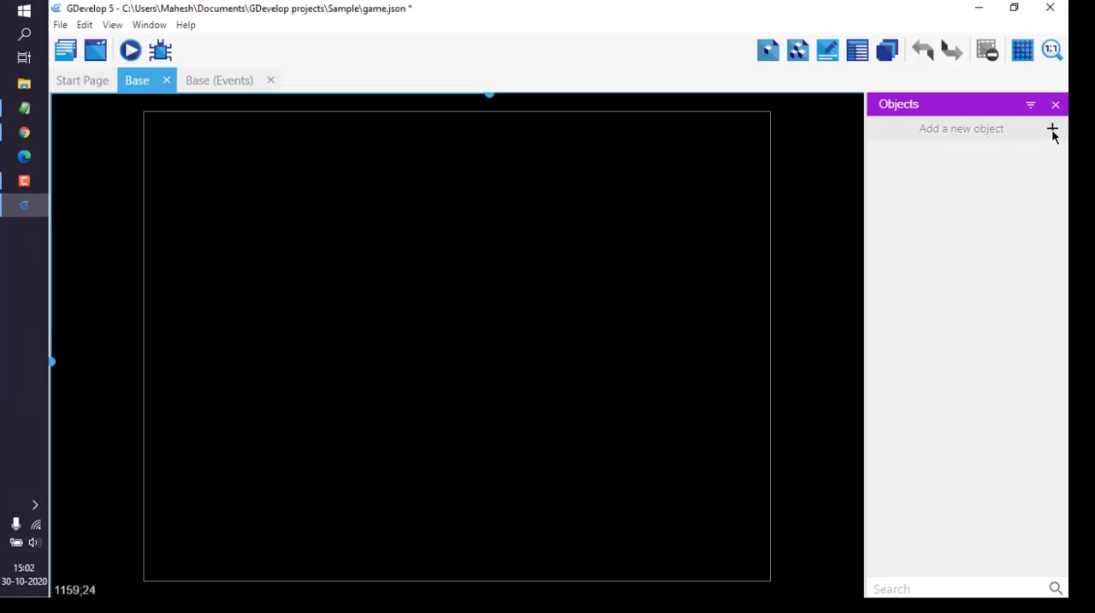
Start adding a new object to the Base scene from the Objects panel.
click(1052, 128)
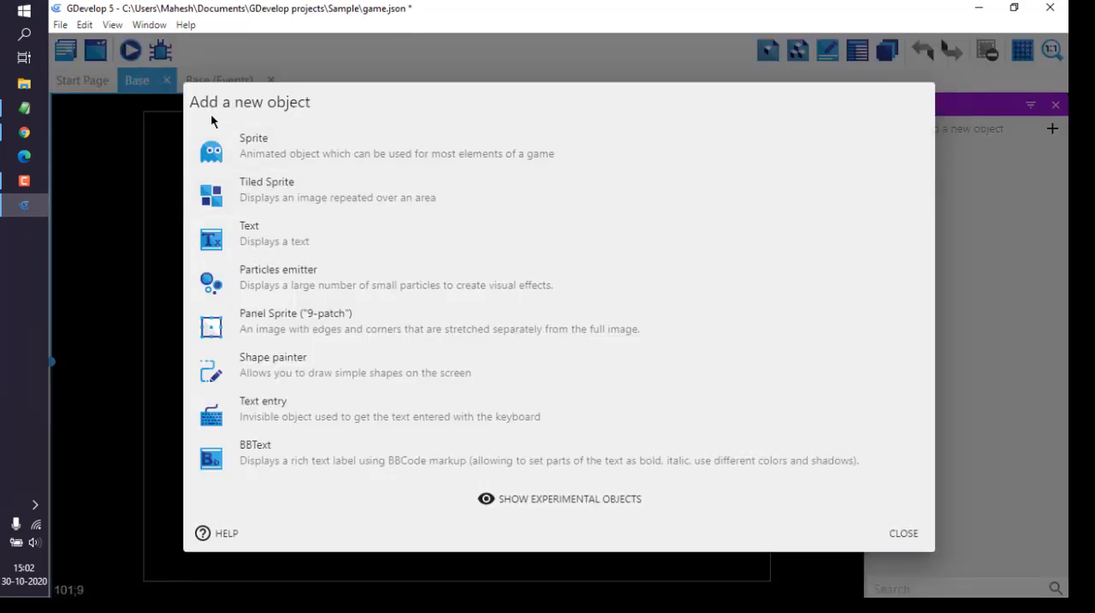
mouse_move(287, 142)
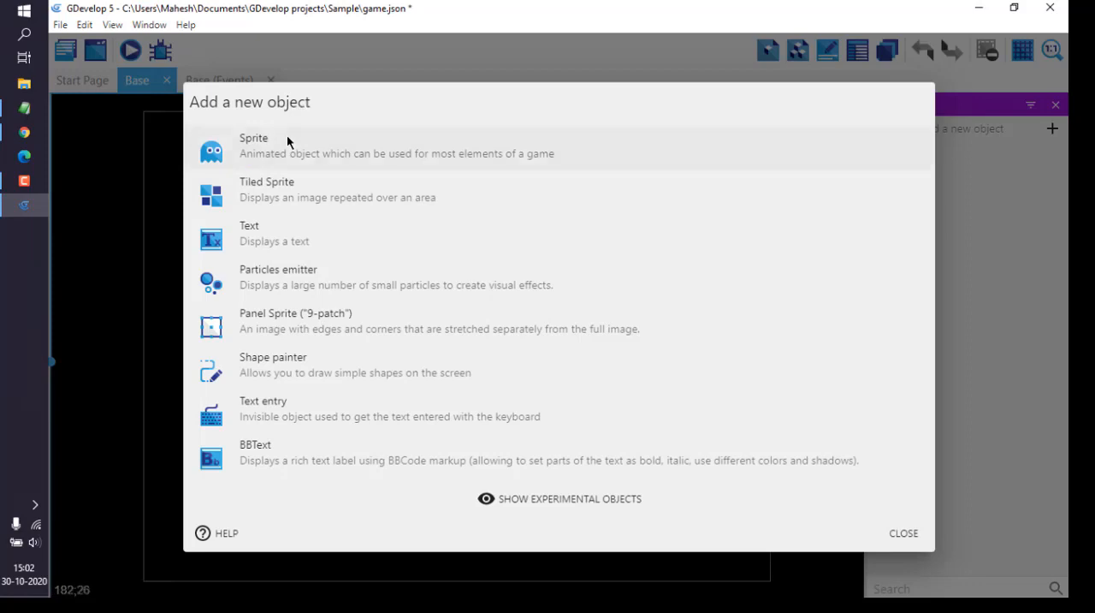
mouse_move(277, 206)
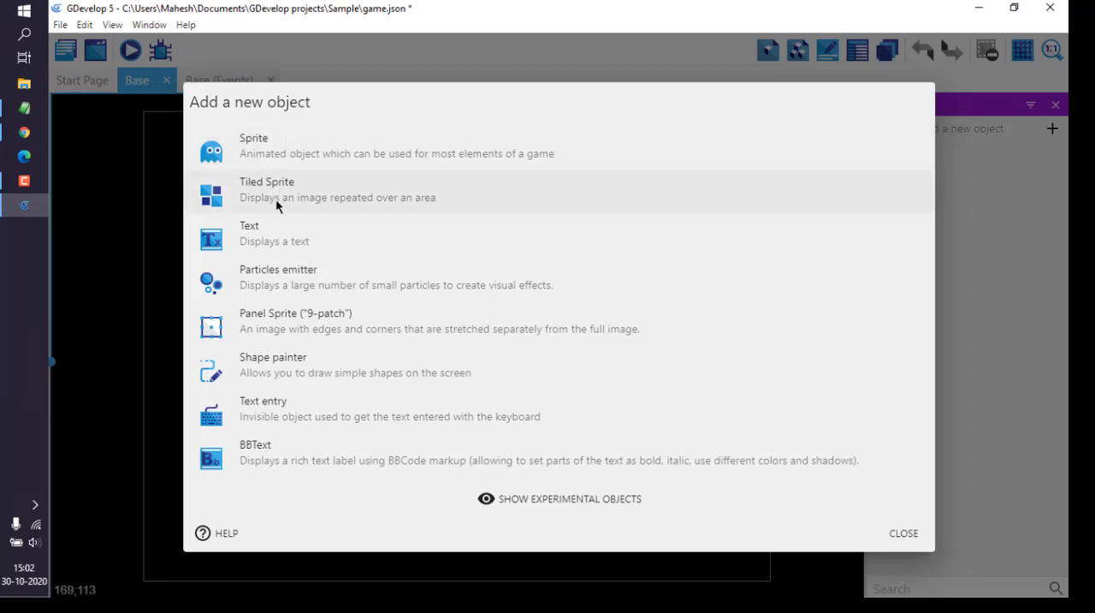
mouse_move(525, 208)
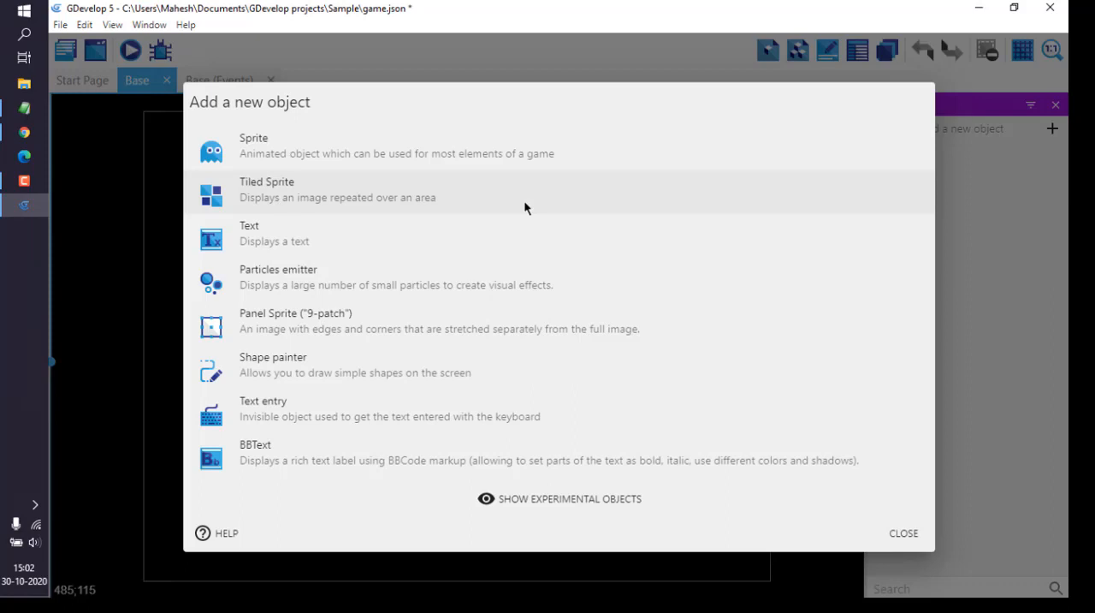
mouse_move(311, 189)
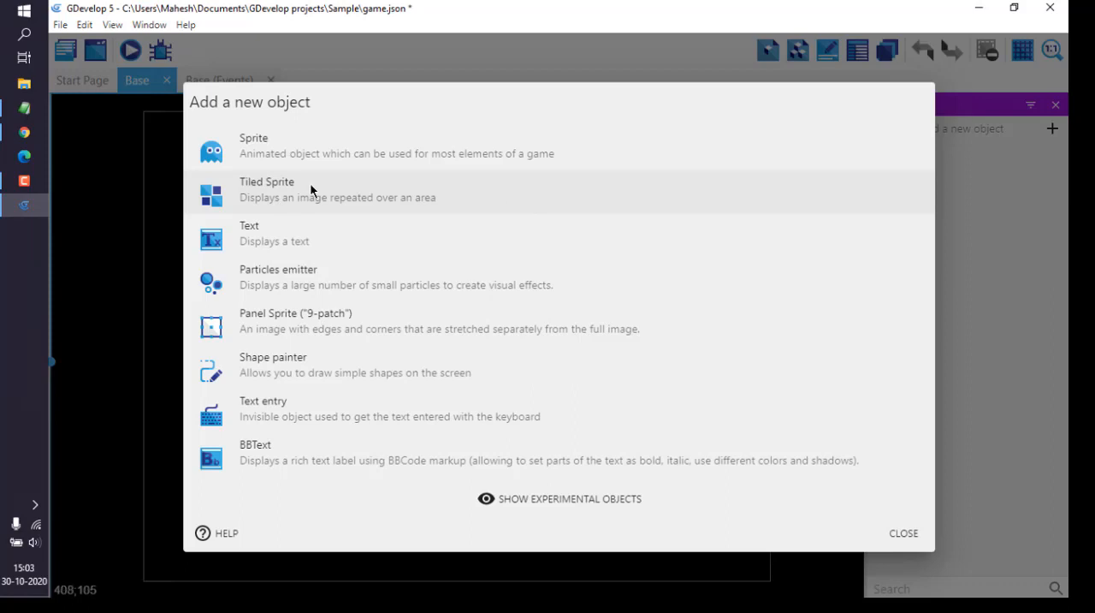
mouse_move(282, 192)
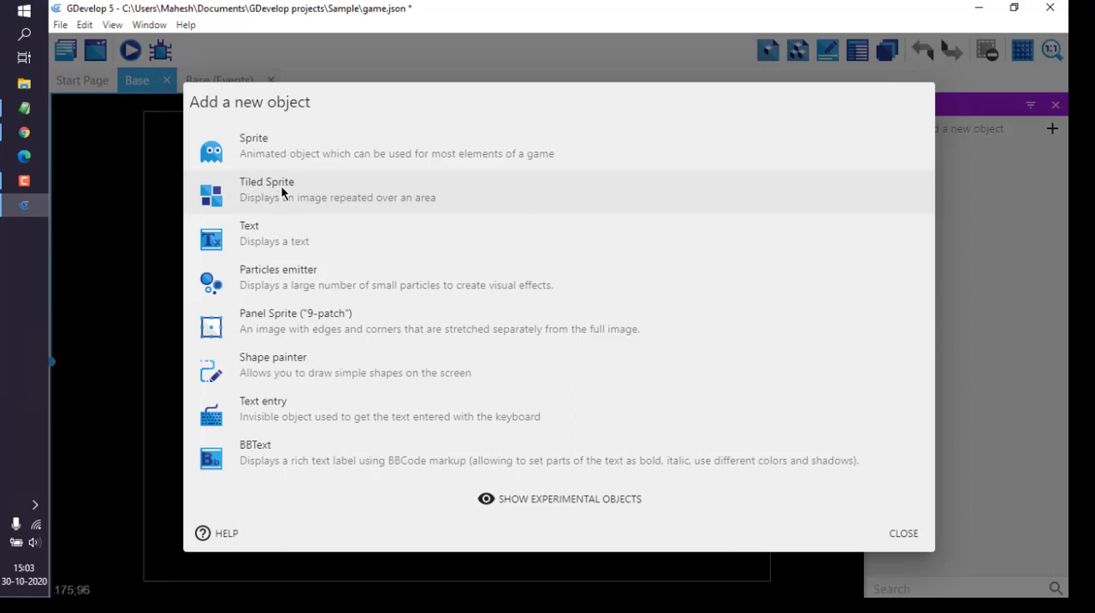
mouse_move(315, 194)
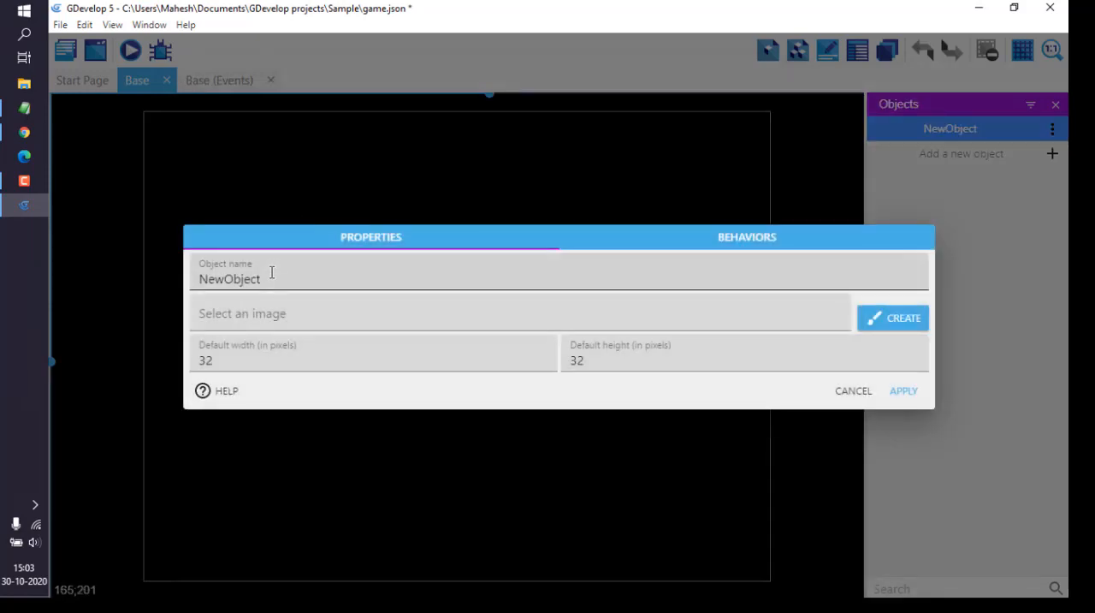
Name the object 'Background' and choose to add a new image from the computer.
text(B)
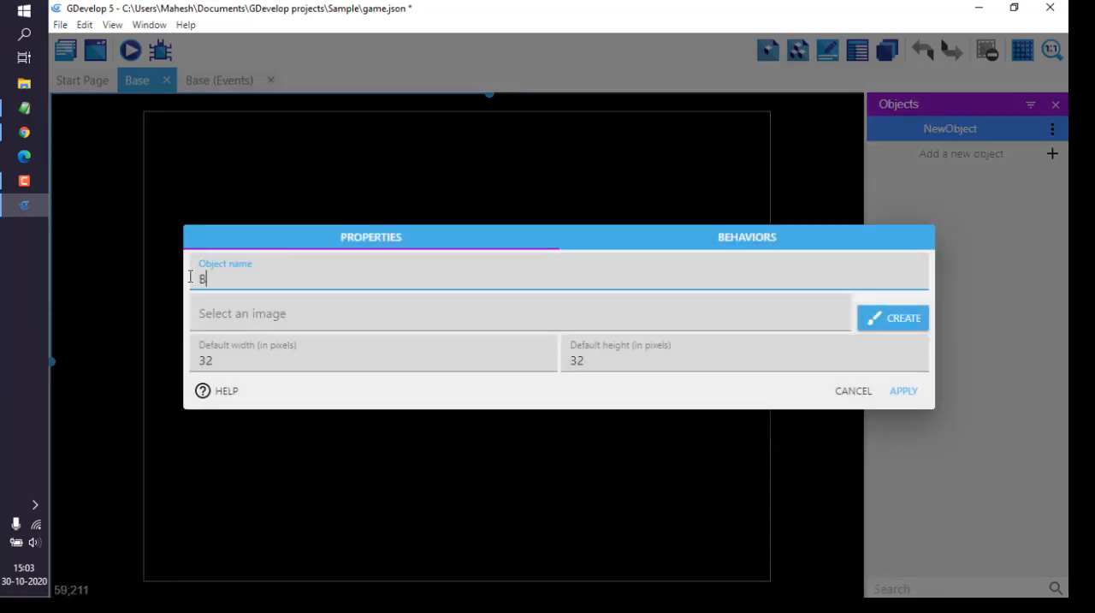
text(ackground)
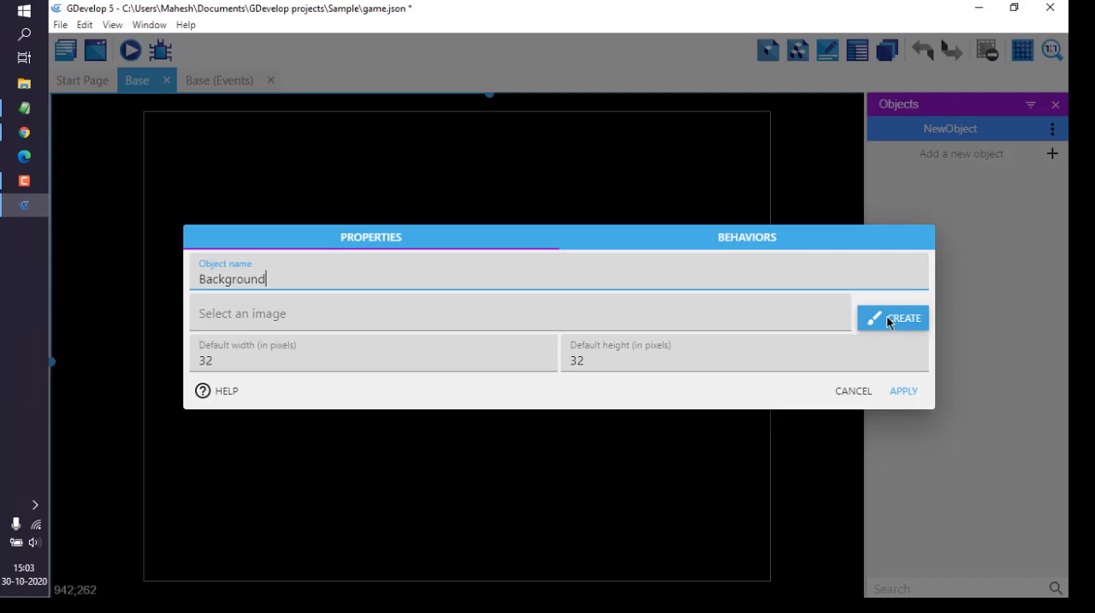
mouse_move(888, 322)
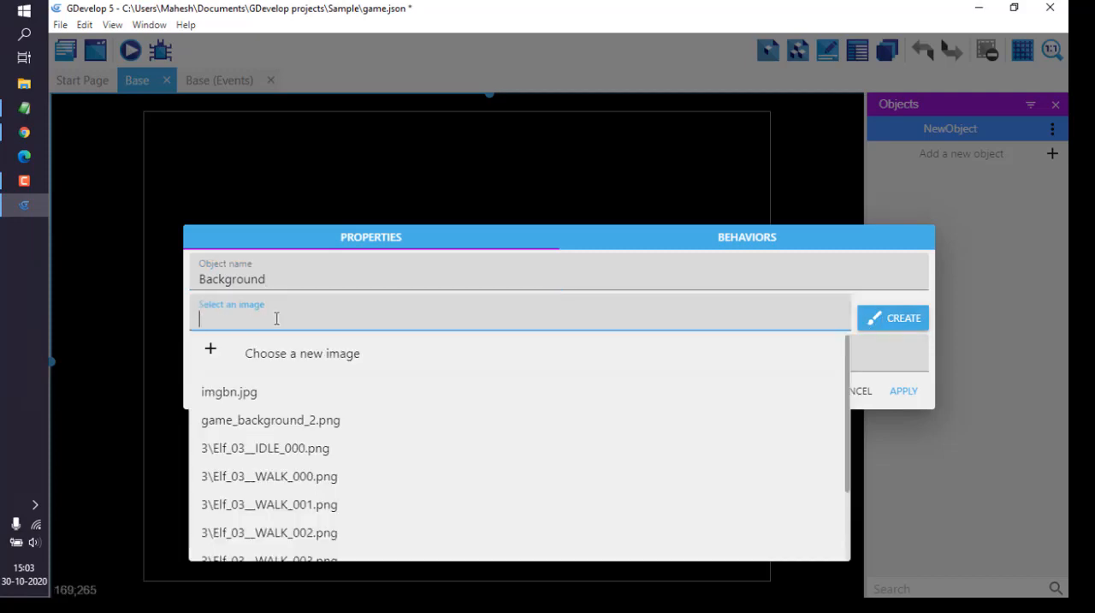
click(302, 353)
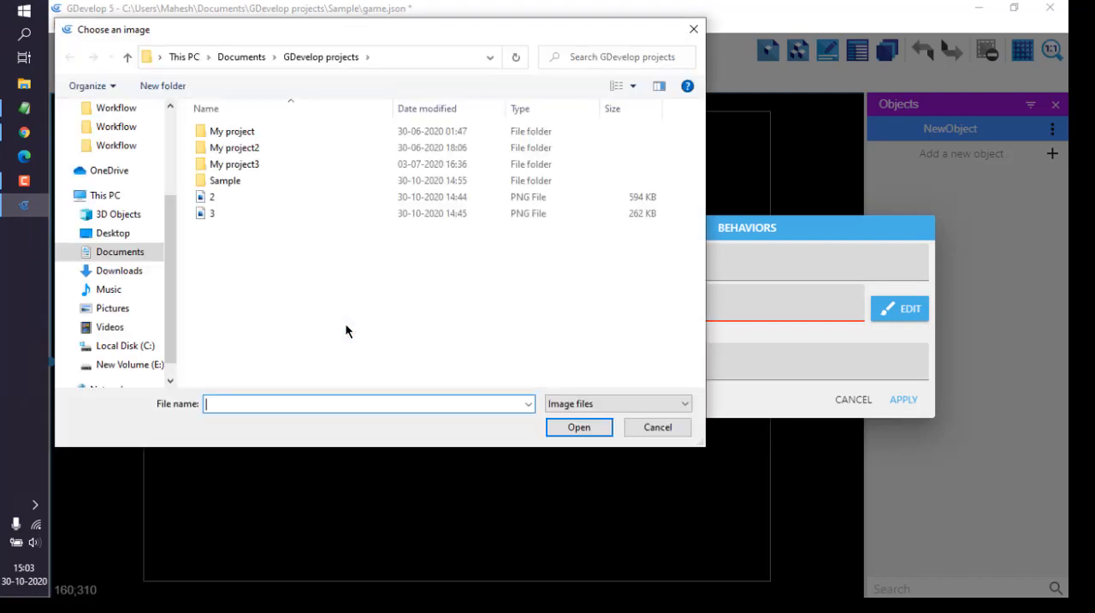
Load image file 2.png, copy it into the project folder, and save the object.
click(212, 197)
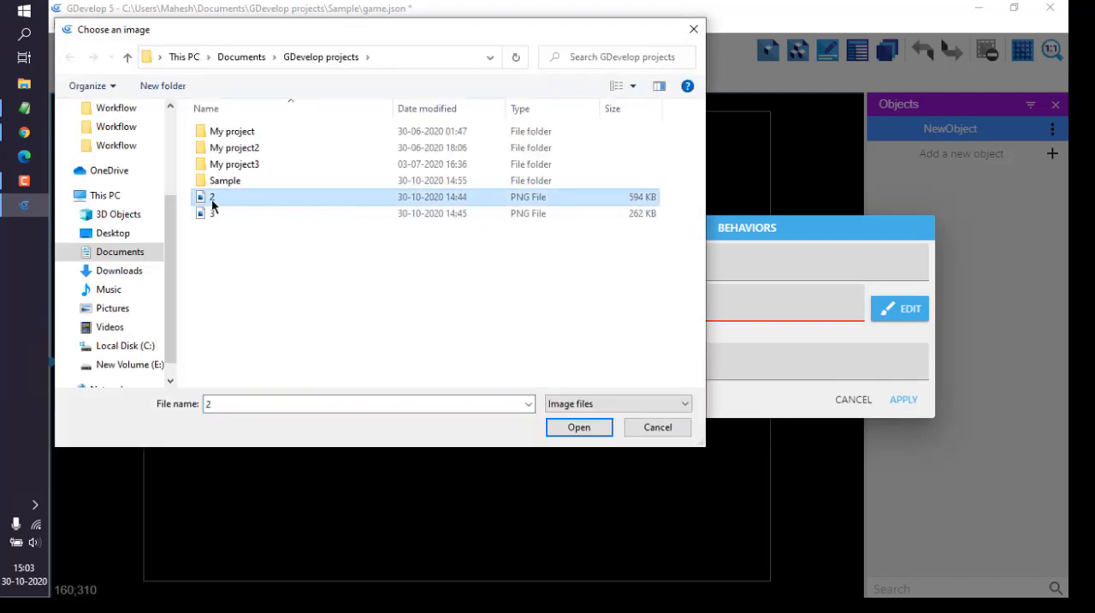
mouse_move(229, 213)
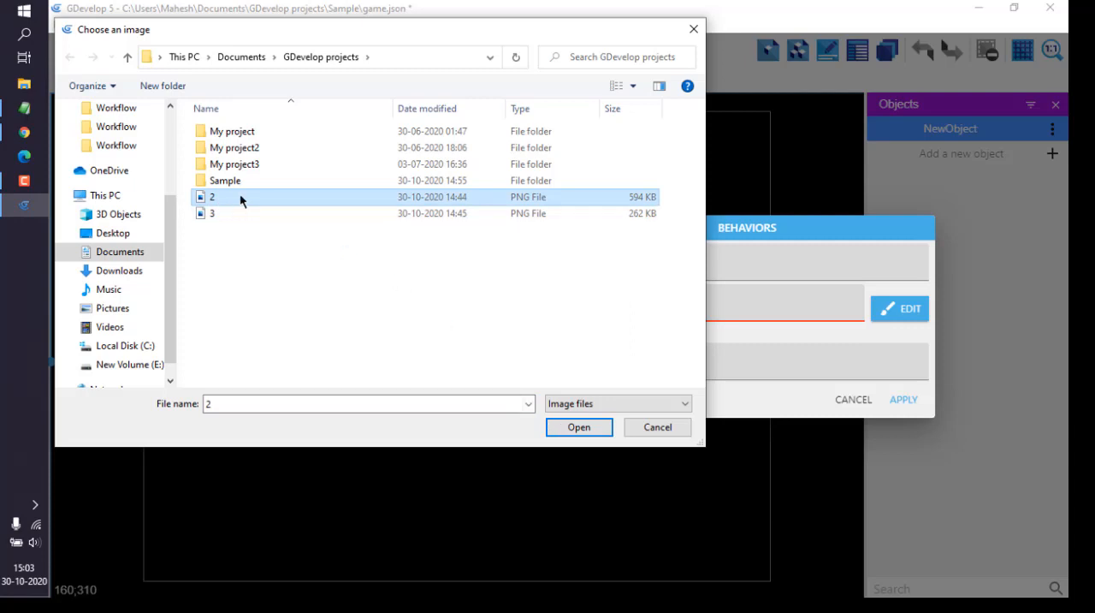
mouse_move(269, 232)
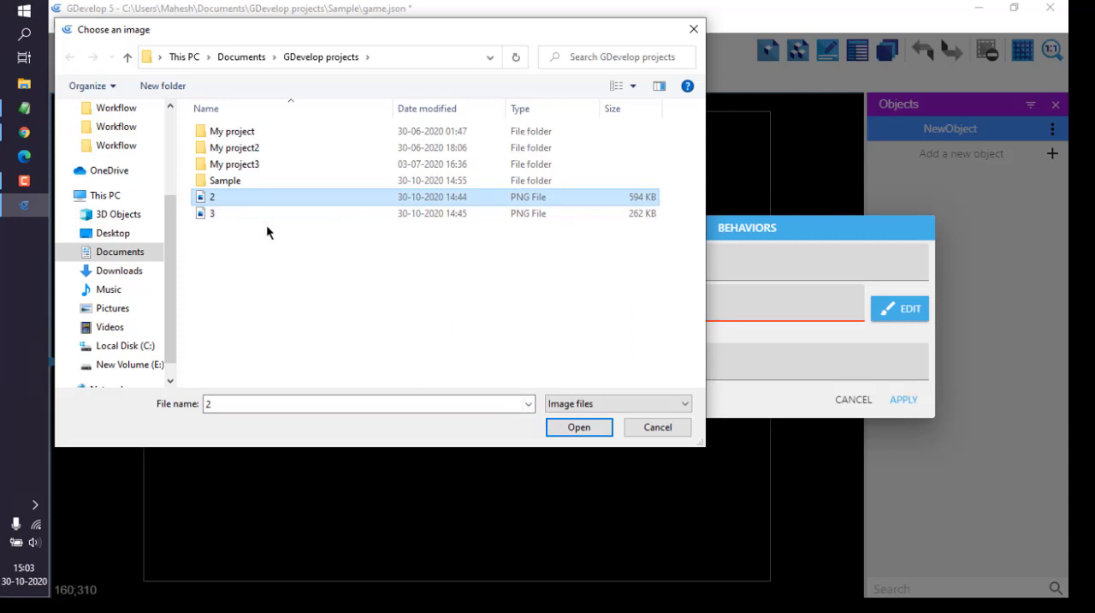
mouse_move(222, 209)
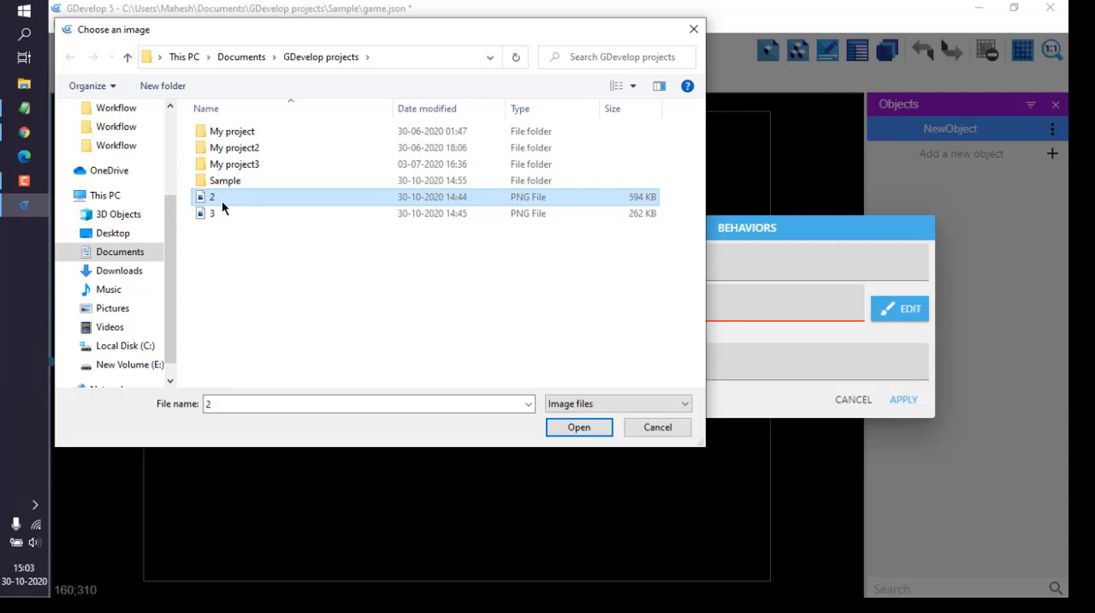
mouse_move(214, 201)
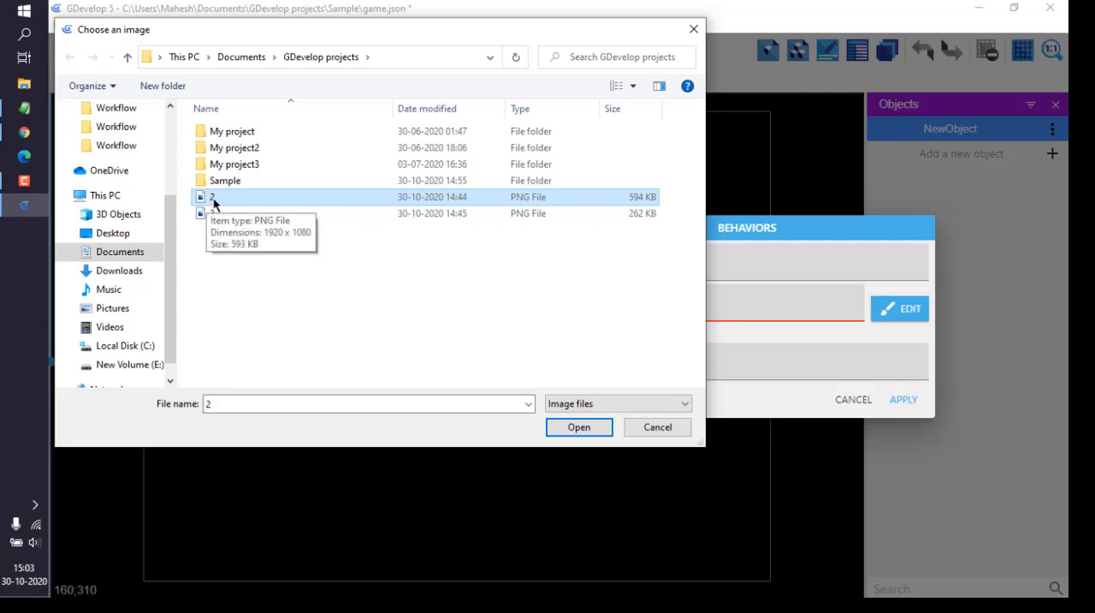
mouse_move(294, 303)
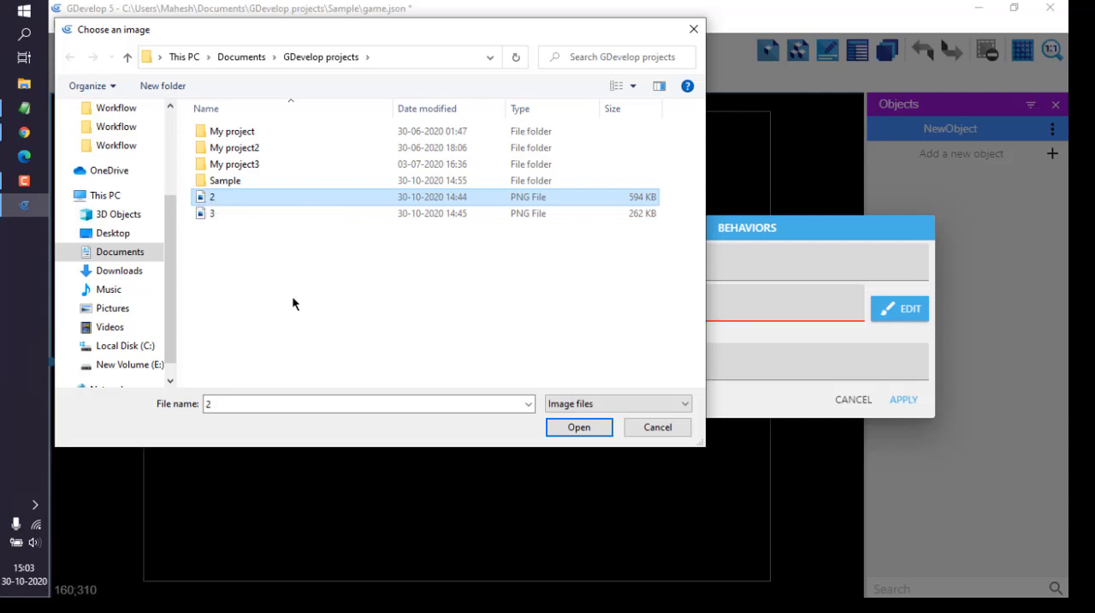
click(578, 427)
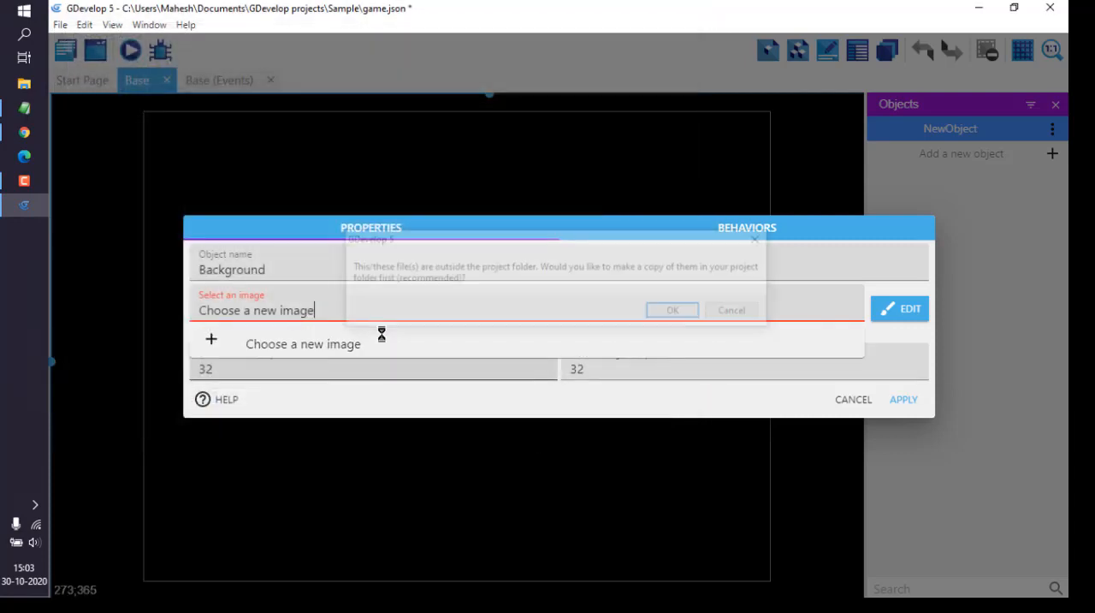
click(672, 309)
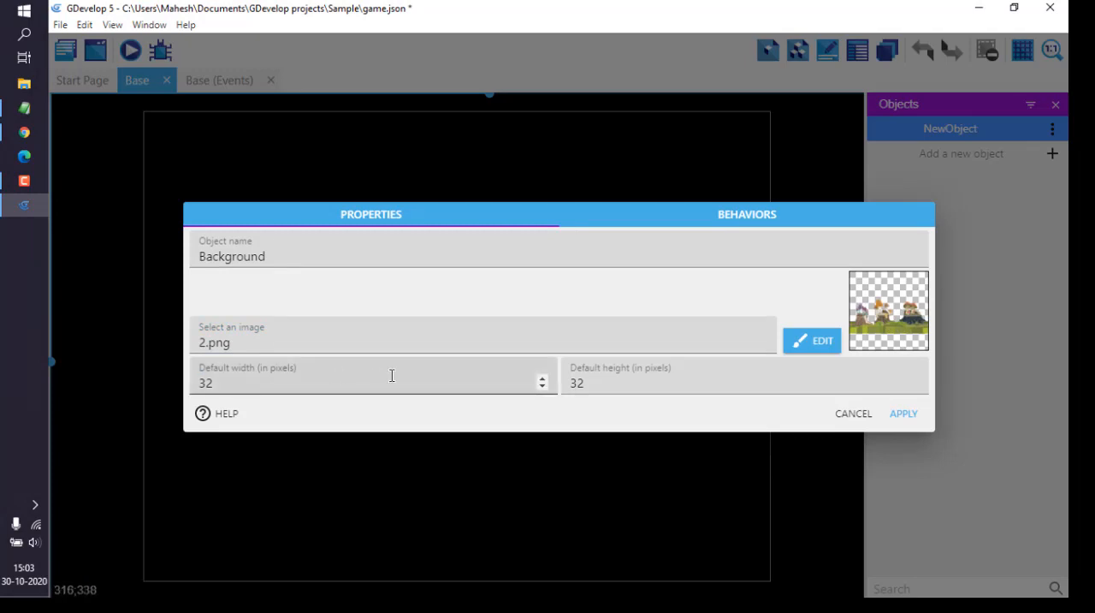
click(903, 413)
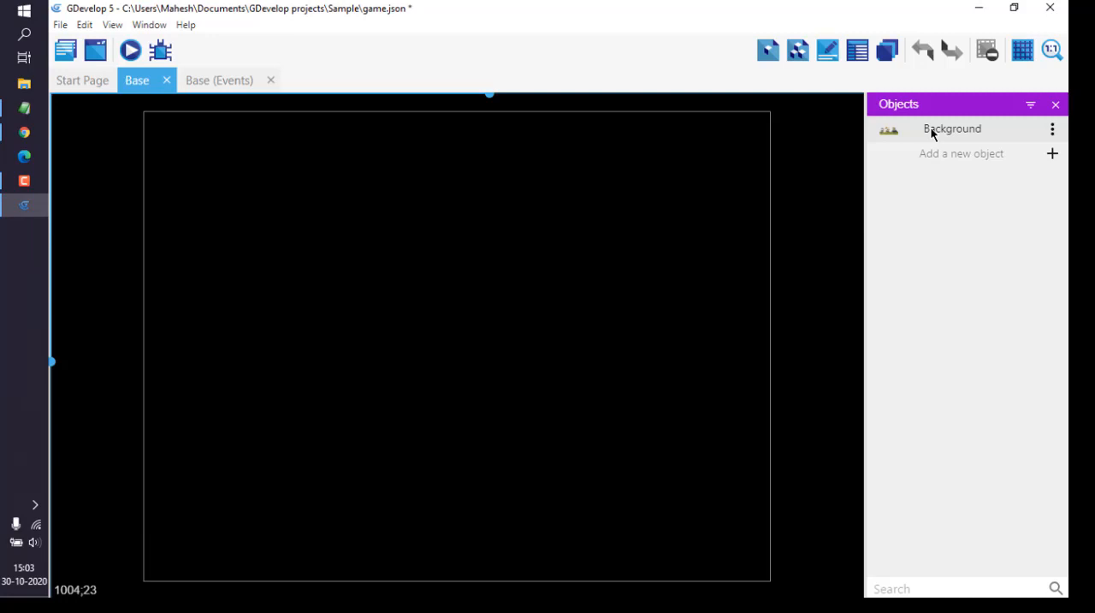
Drag a Background instance into the scene, then stretch and align it to fill the scene.
drag(951, 128, 398, 308)
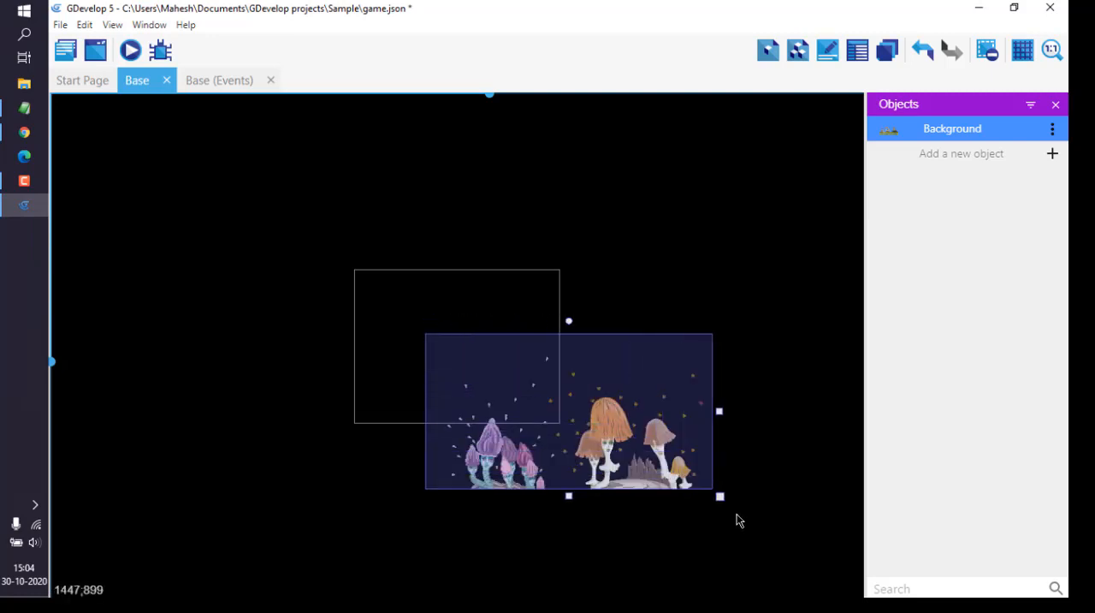
drag(719, 496, 819, 593)
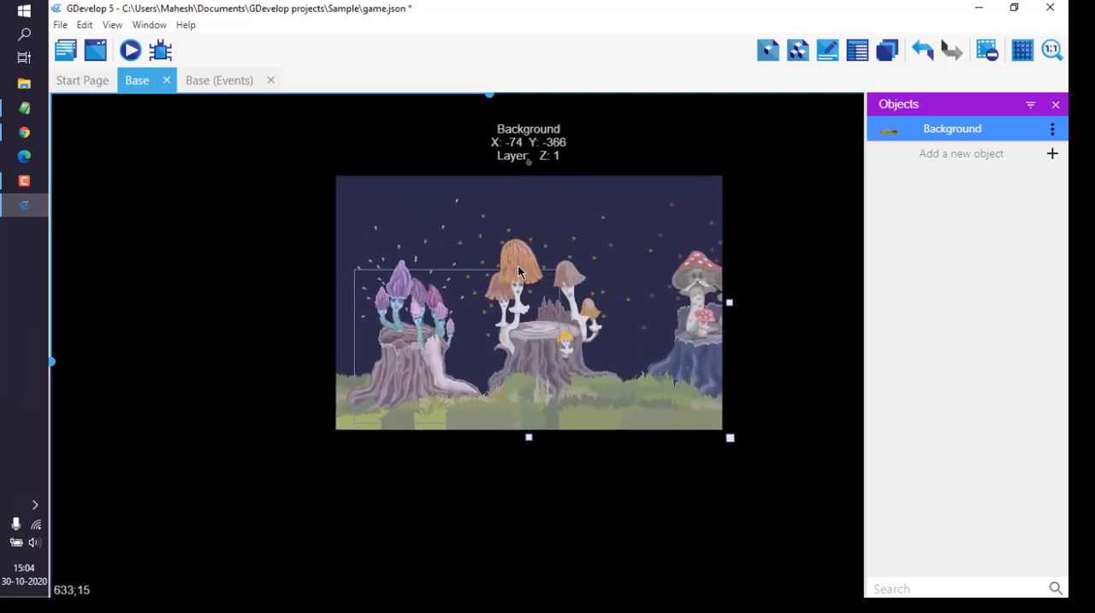
drag(517, 272, 532, 280)
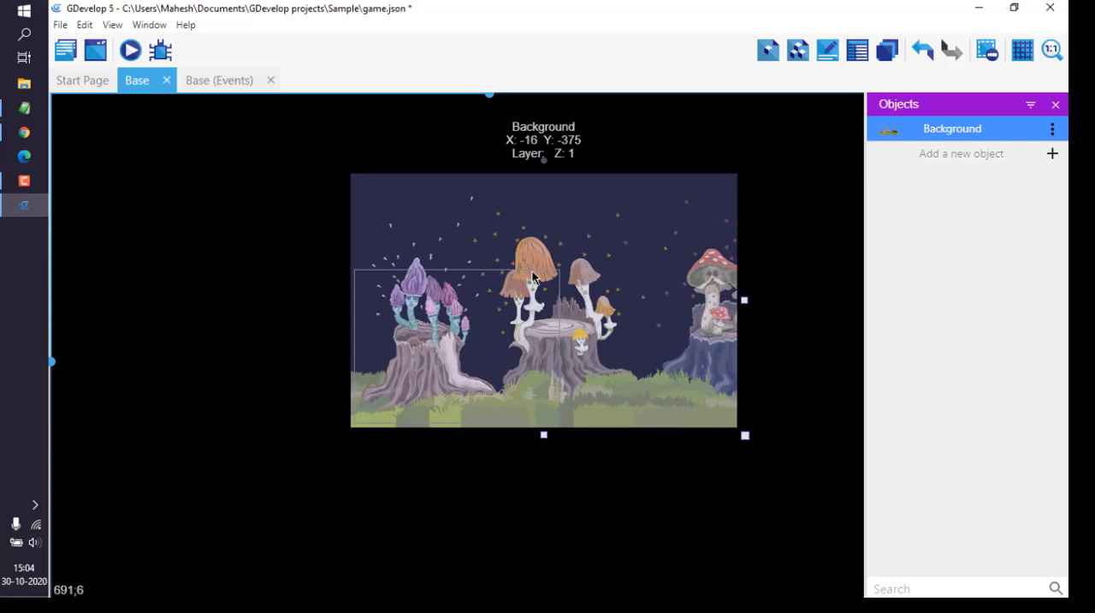
drag(744, 435, 774, 449)
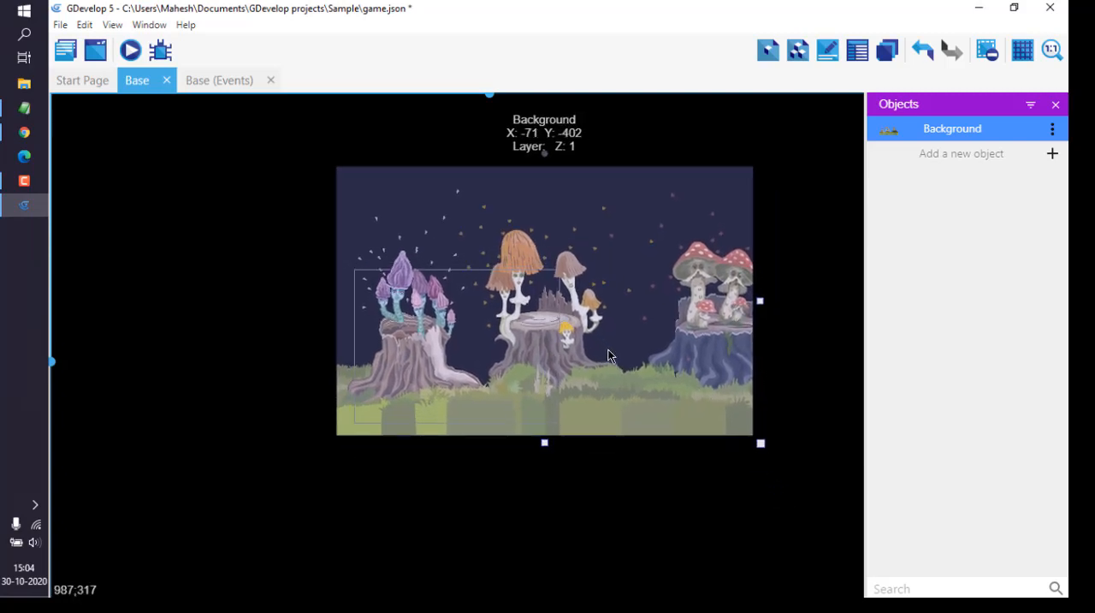
drag(544, 299, 560, 291)
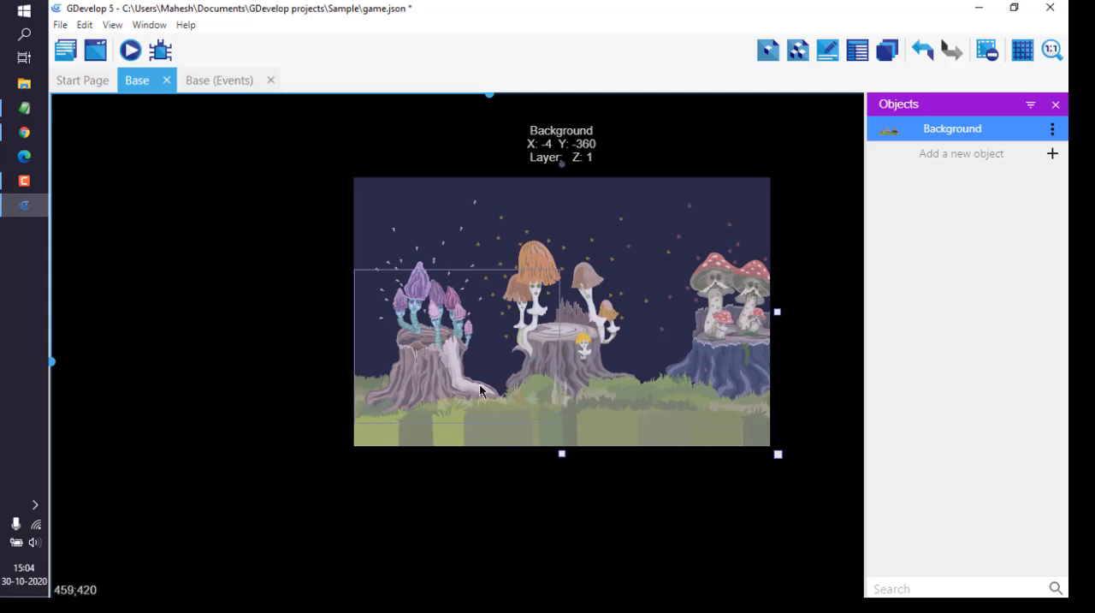
mouse_move(485, 379)
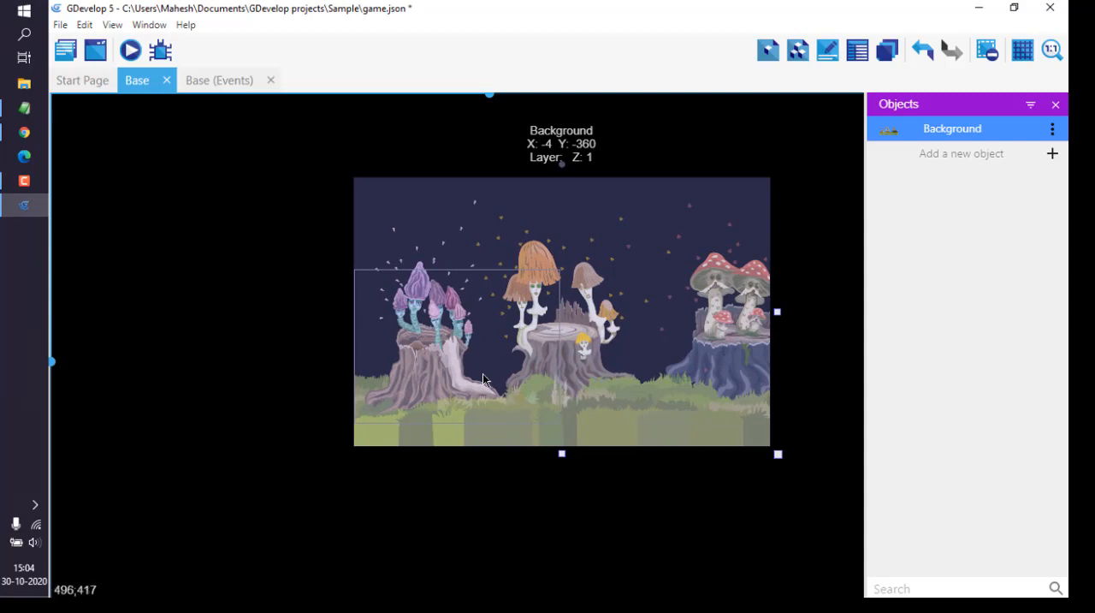
mouse_move(469, 380)
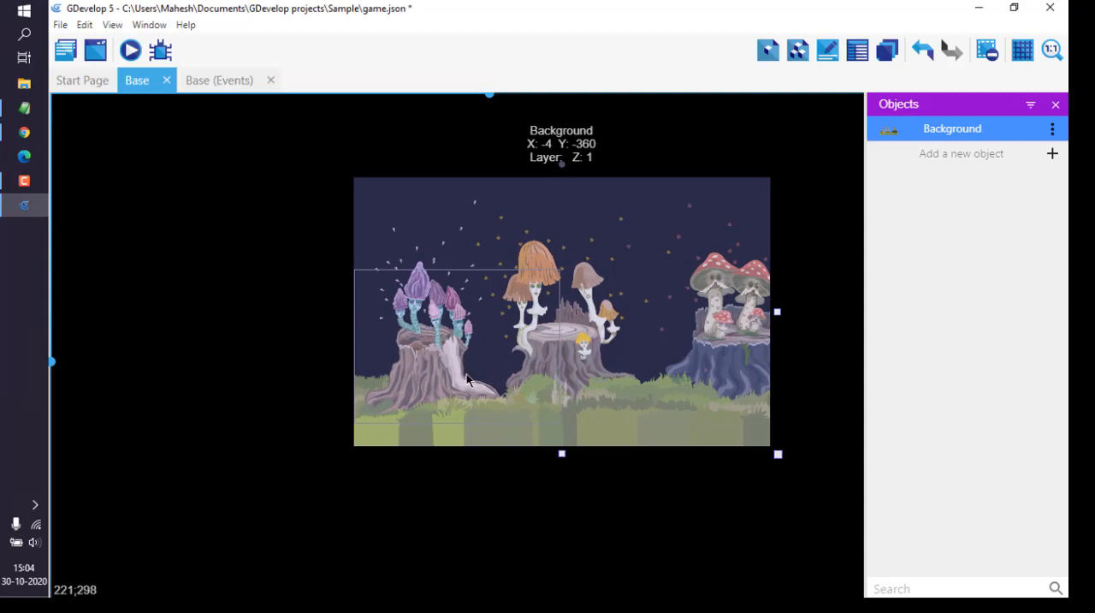
mouse_move(479, 349)
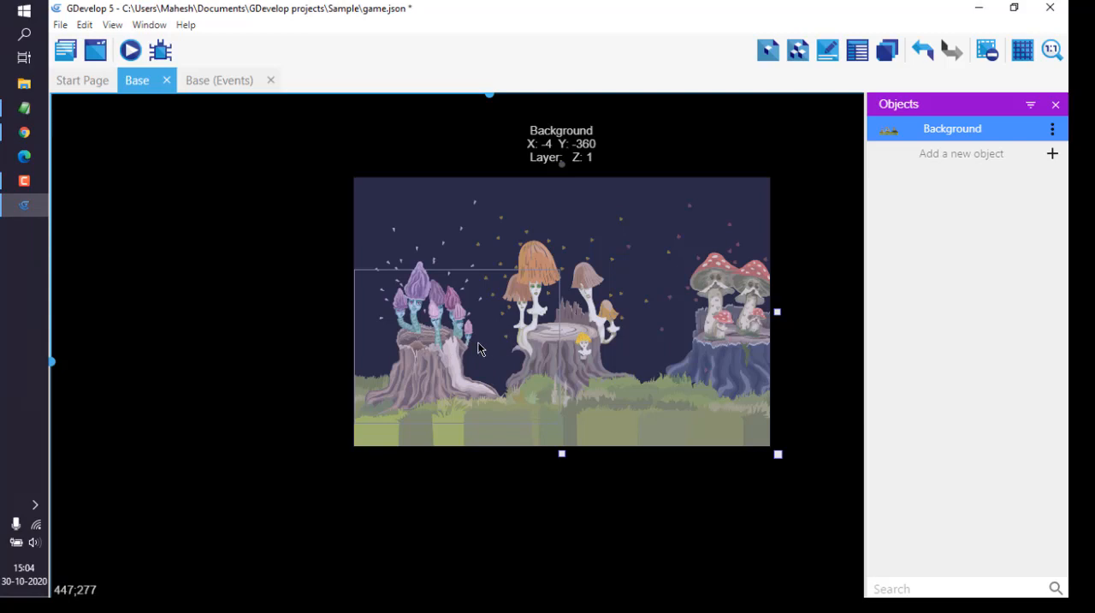
mouse_move(227, 124)
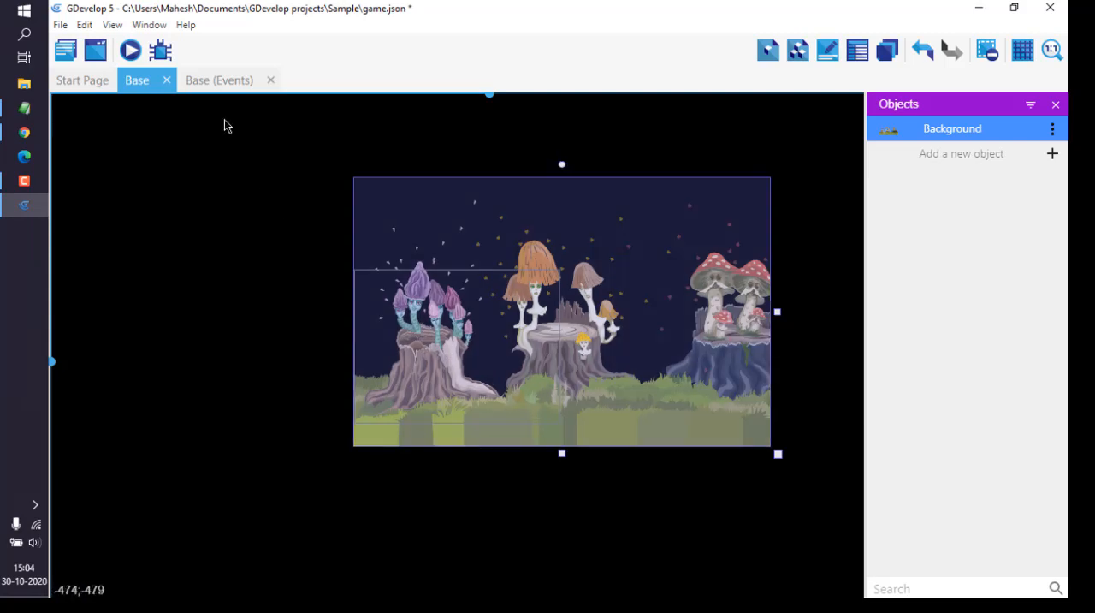
Open the Base events sheet, add an empty event, and begin adding an action.
click(219, 80)
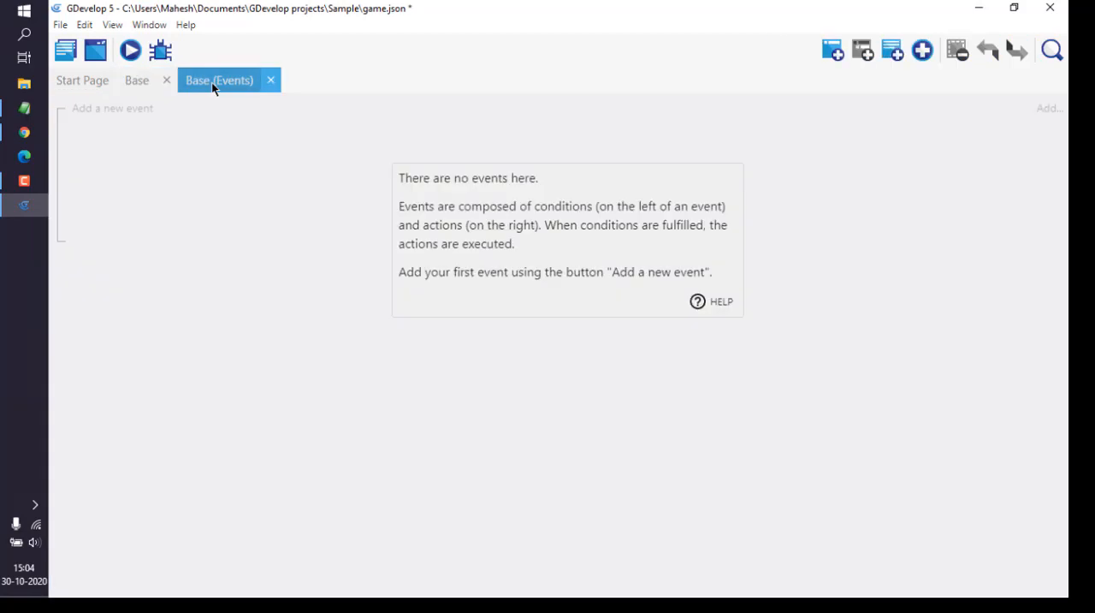
mouse_move(660, 127)
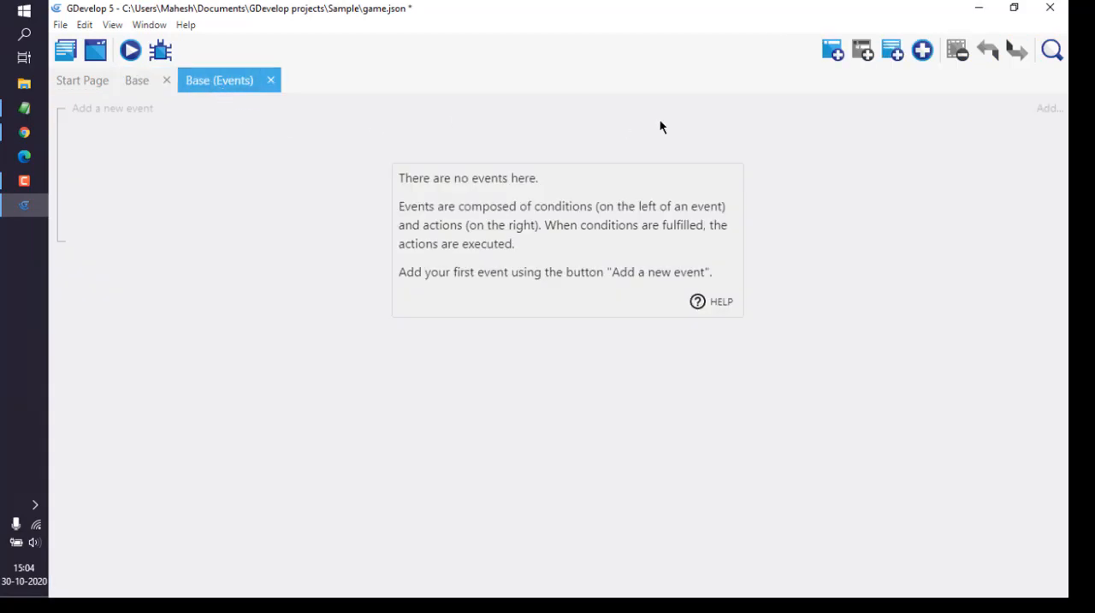
click(1047, 108)
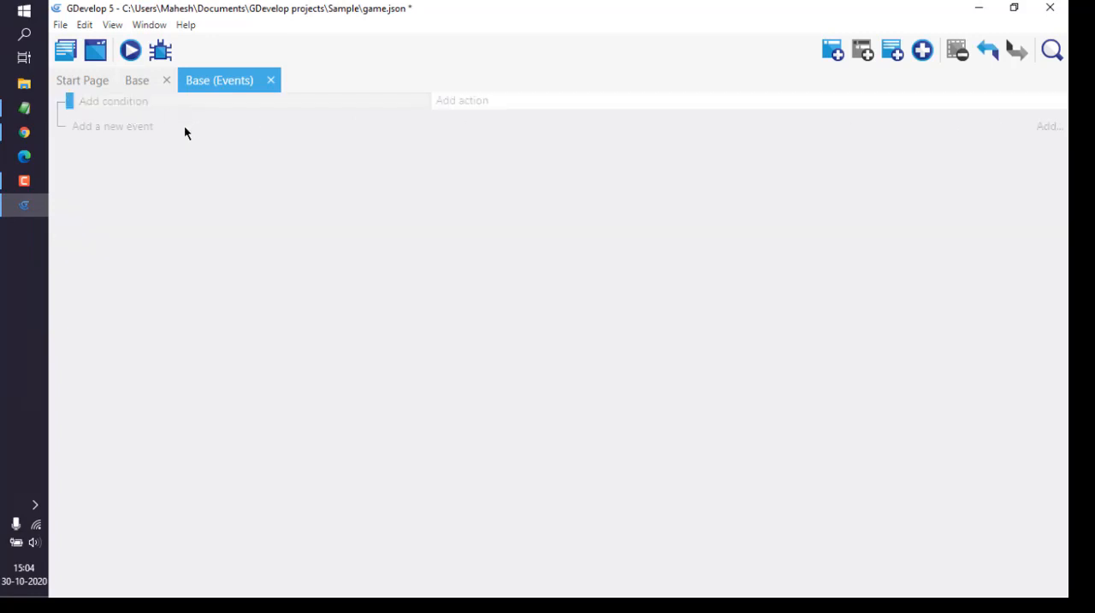
click(462, 100)
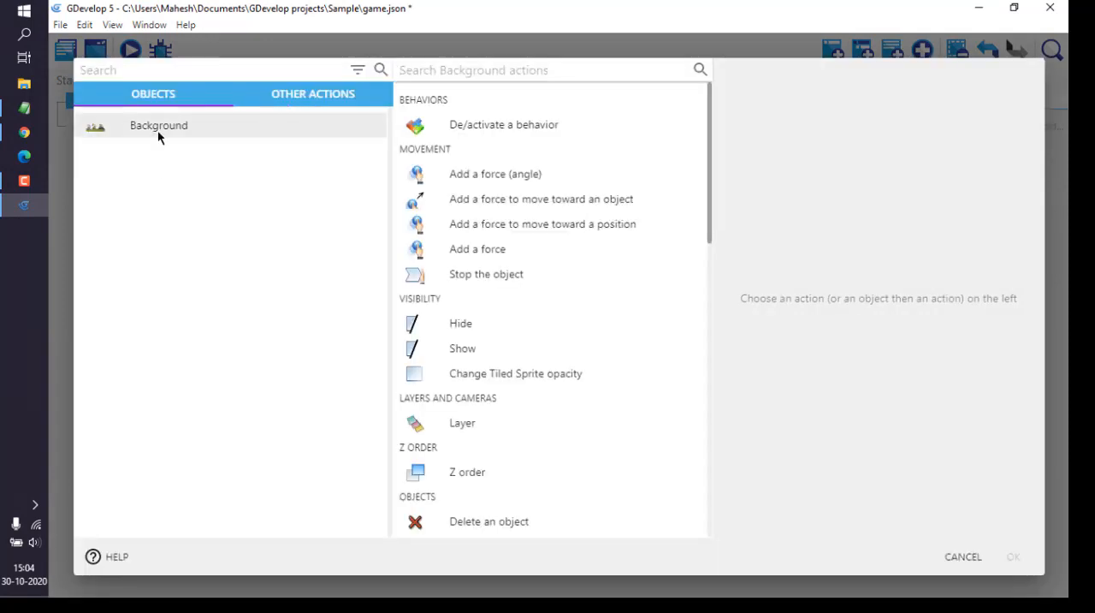
Search the action list for 'Image'.
text(Im)
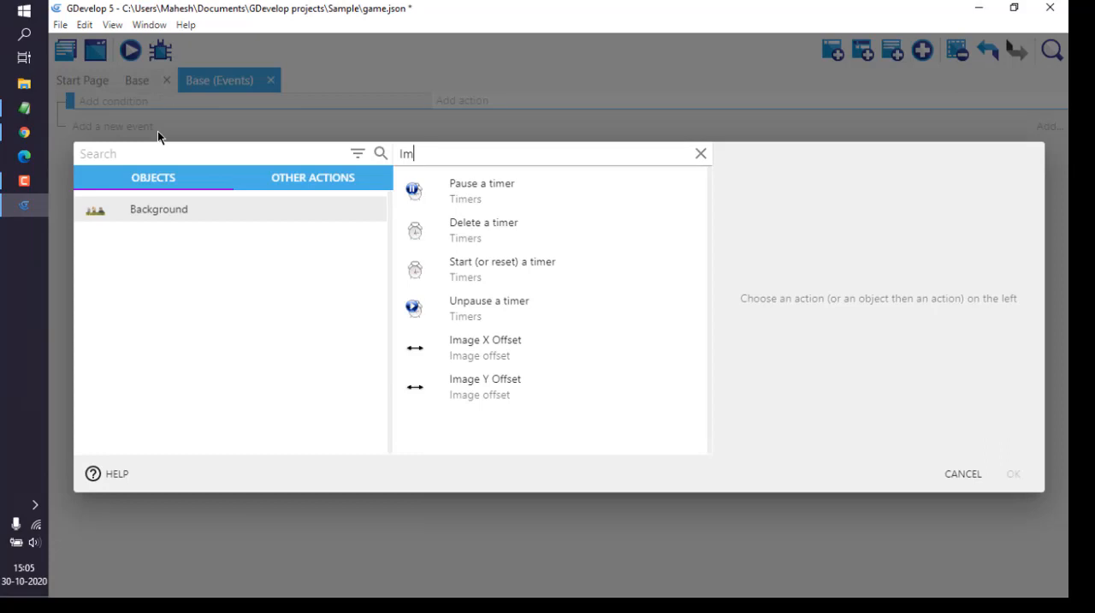
text(age)
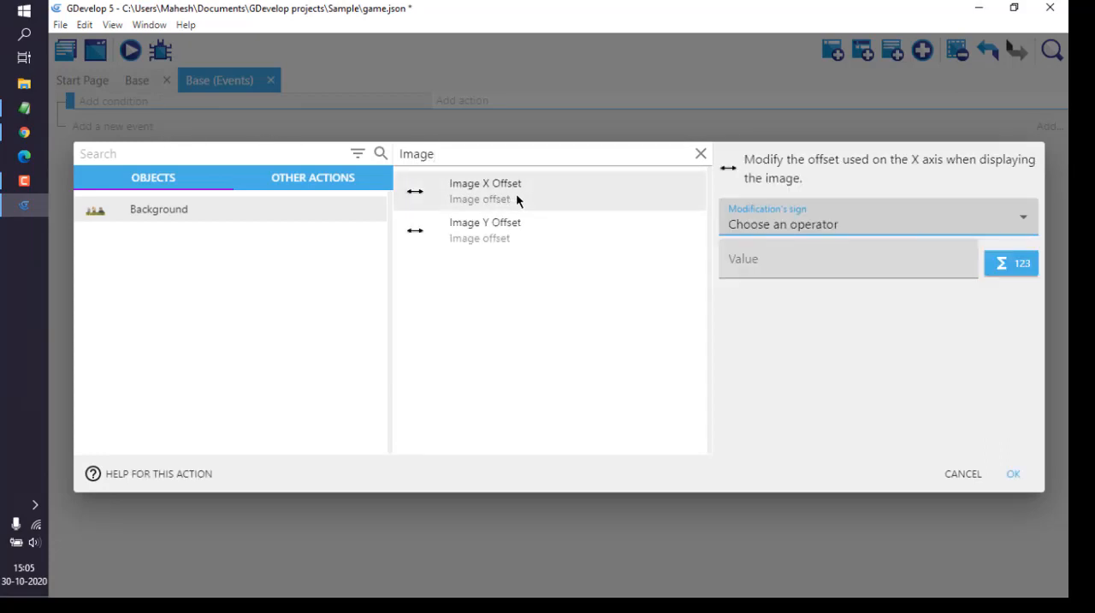
mouse_move(762, 229)
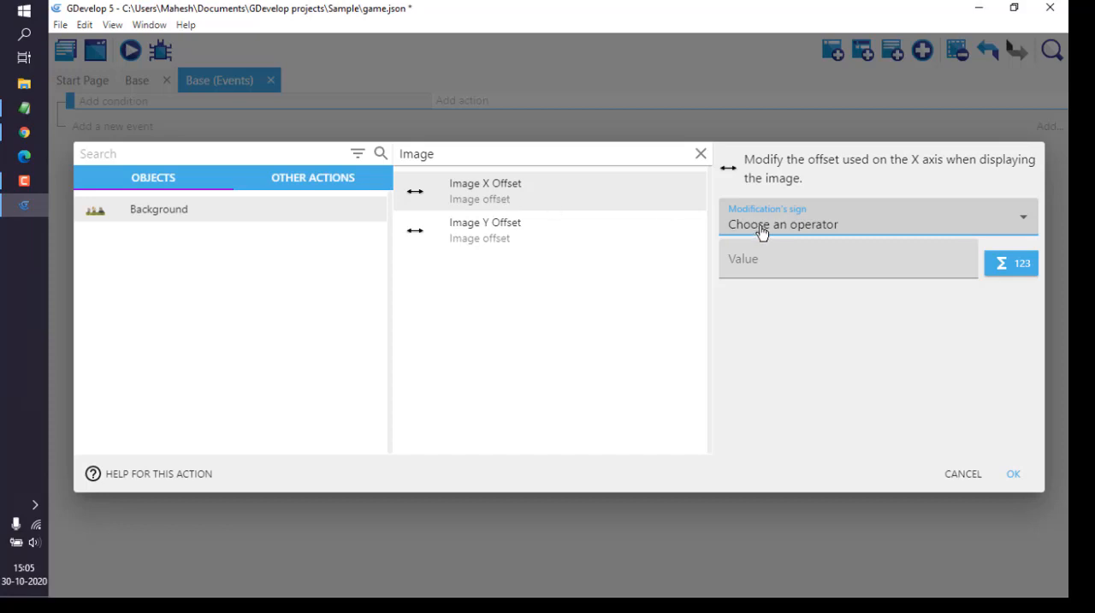
mouse_move(774, 218)
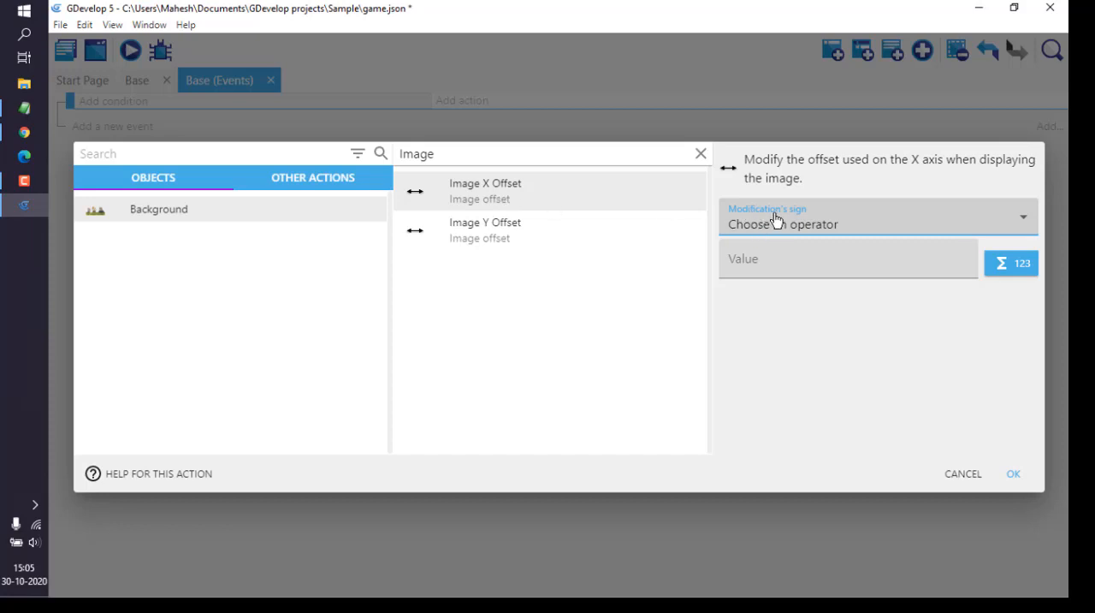
mouse_move(768, 234)
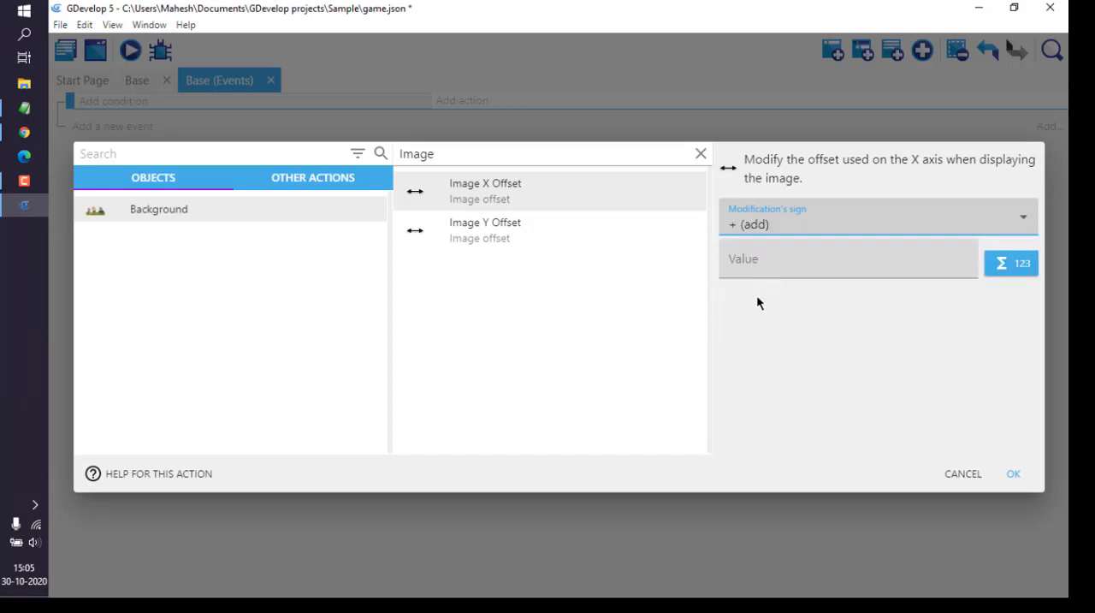
mouse_move(573, 220)
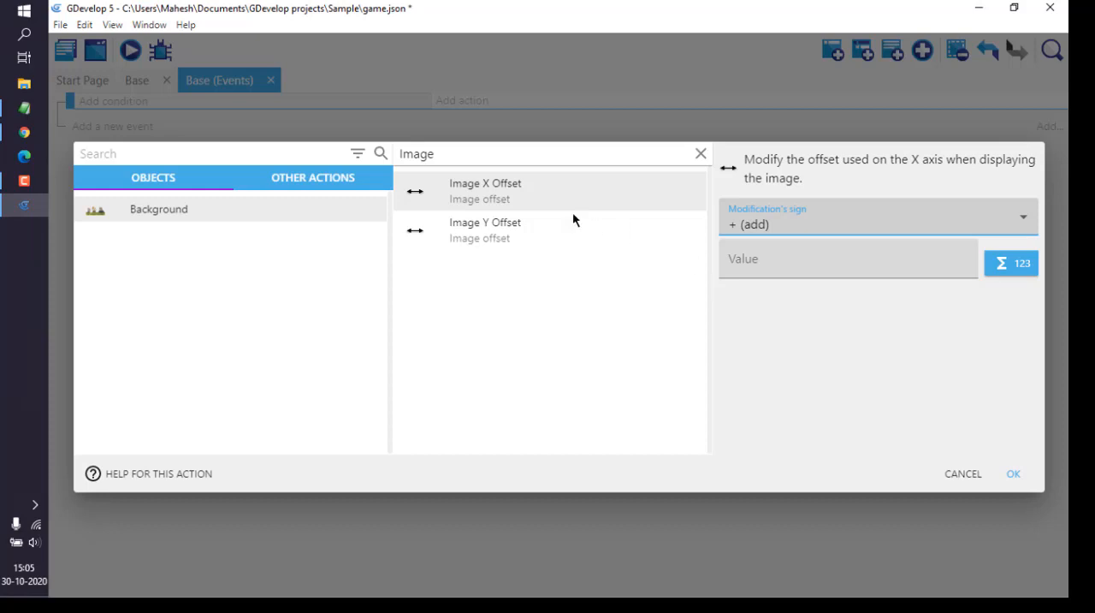
mouse_move(556, 223)
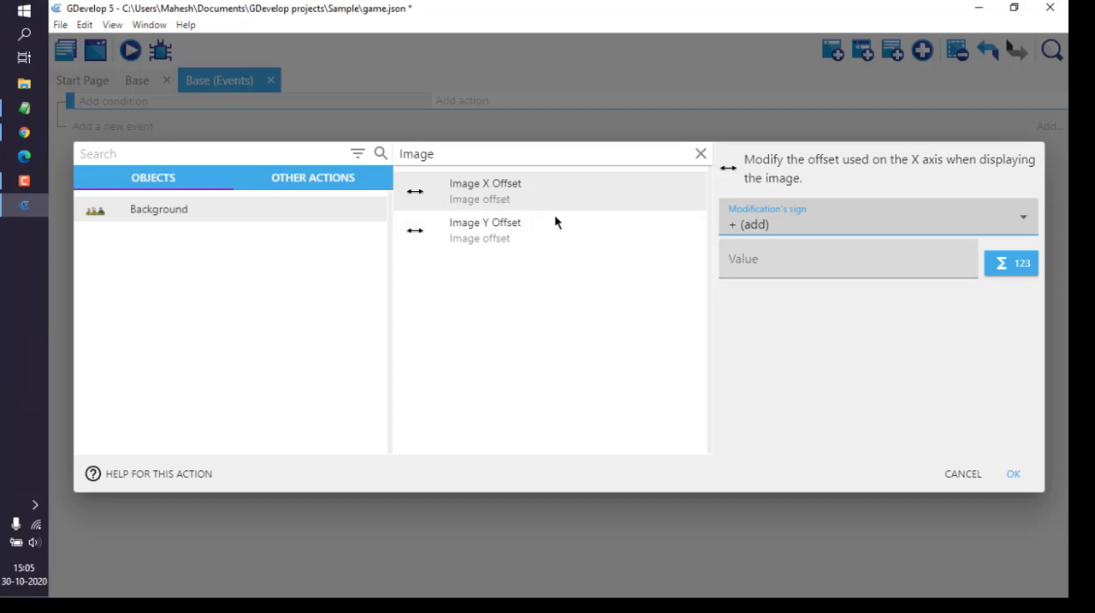
mouse_move(653, 307)
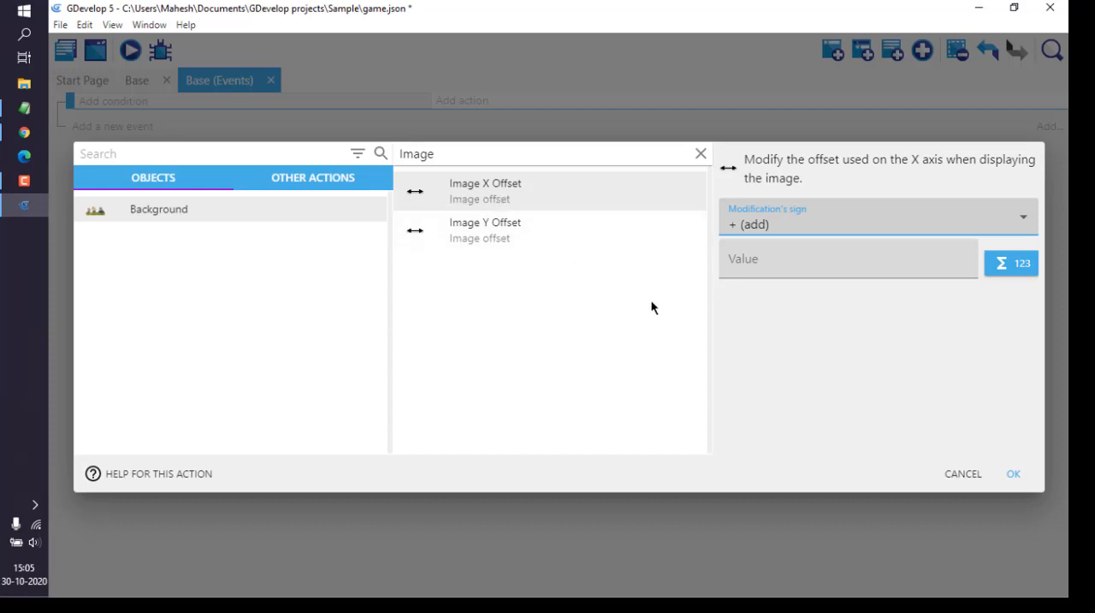
Enter 100*TimeDelta() as the X offset value and confirm the action.
click(846, 258)
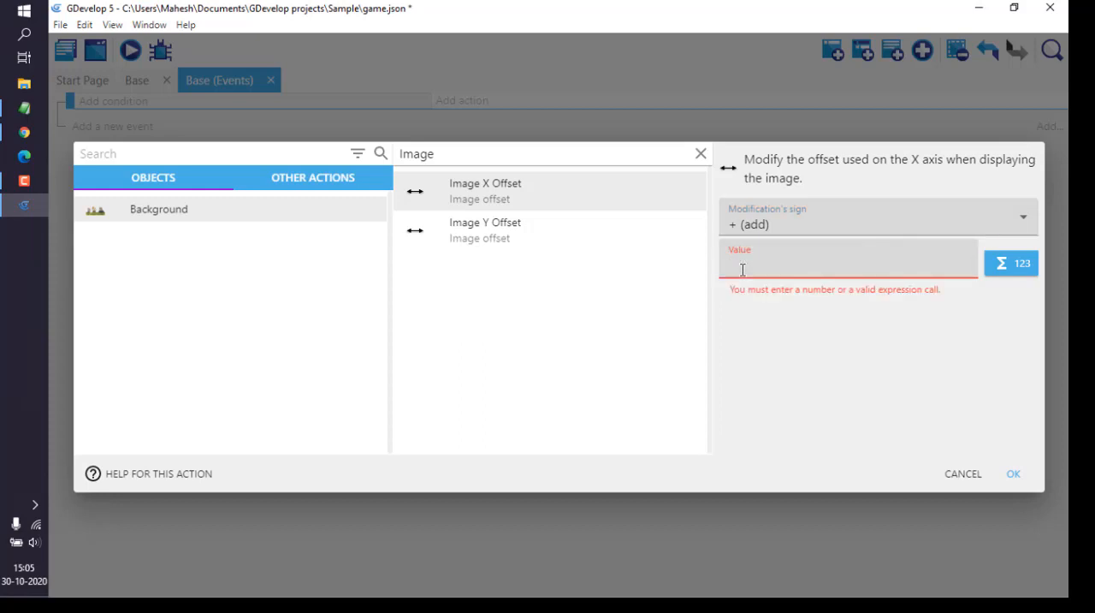
text(0)
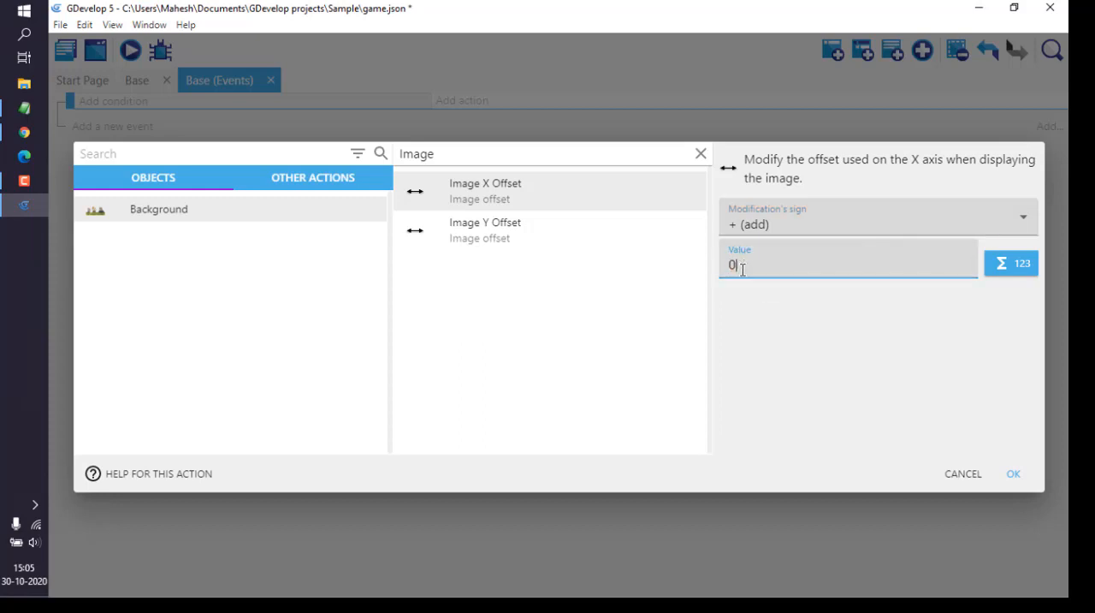
text(160)
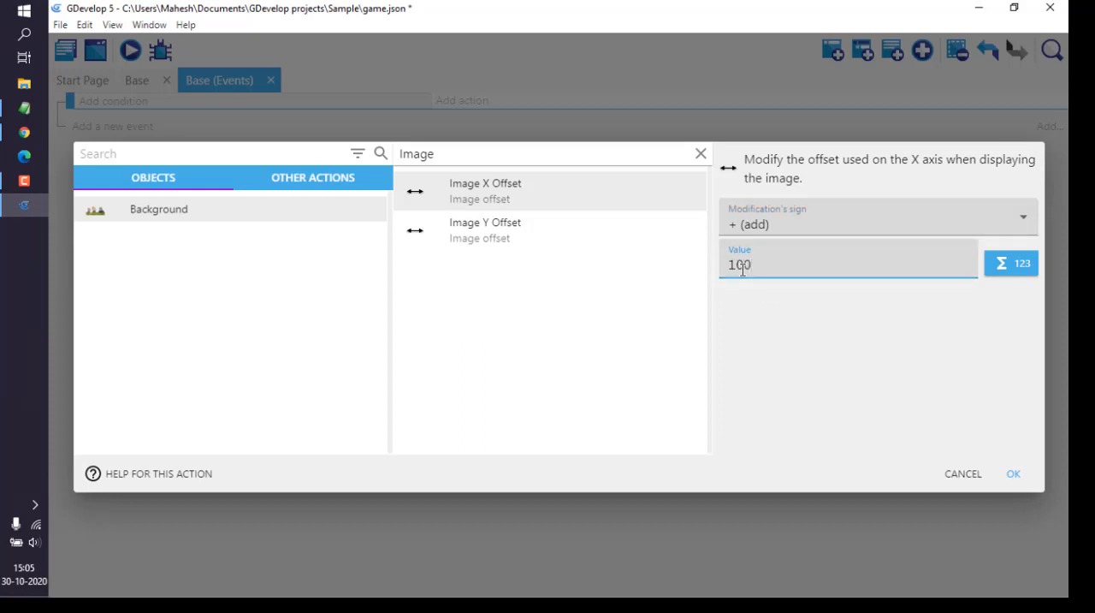
text(*)
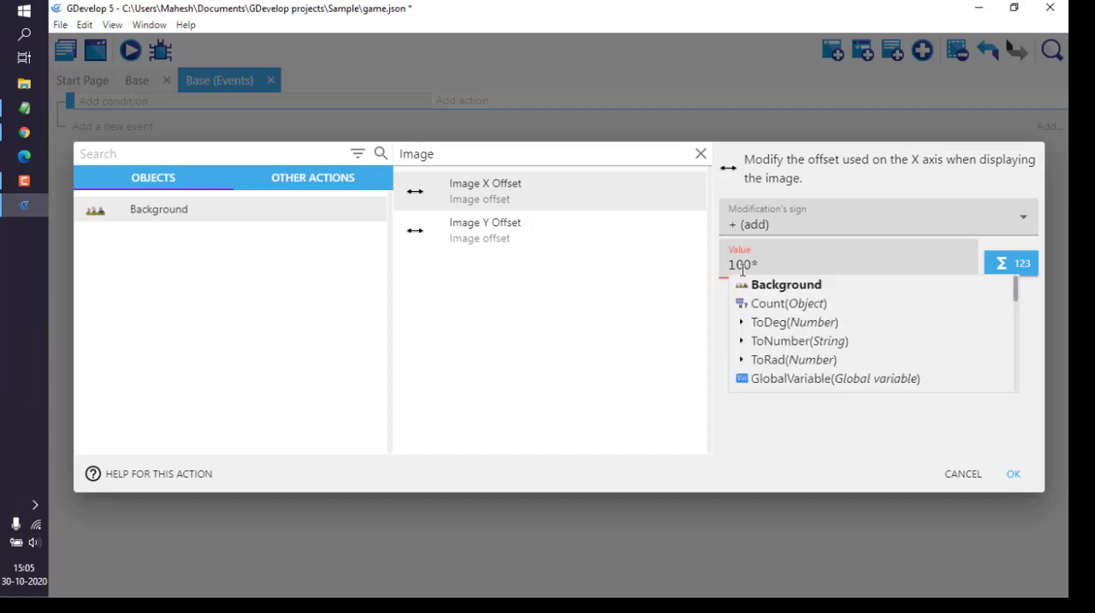
text(Tim)
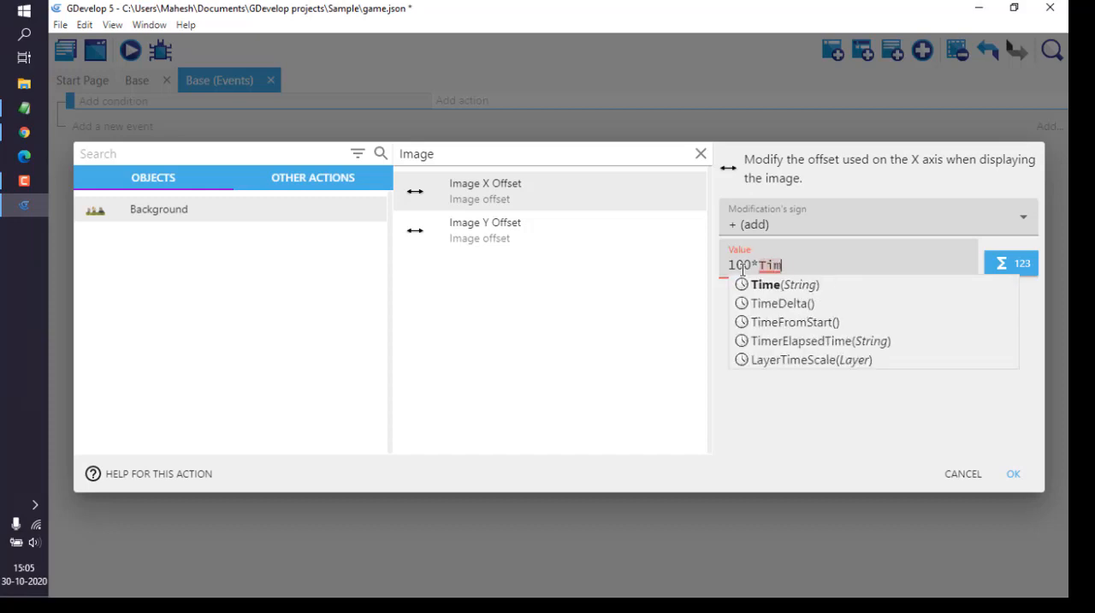
click(781, 303)
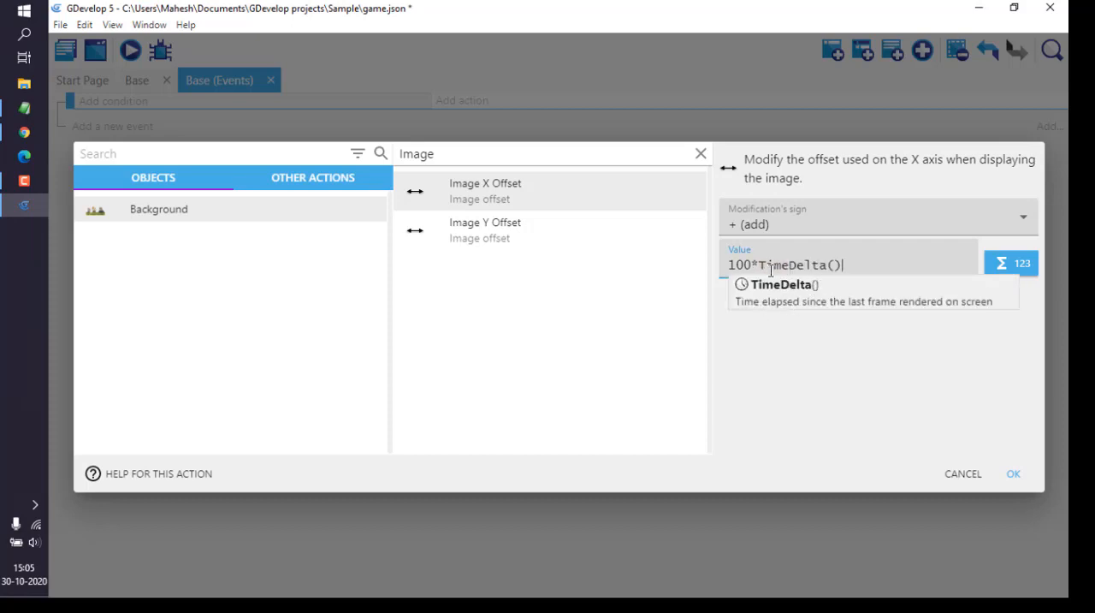
mouse_move(776, 321)
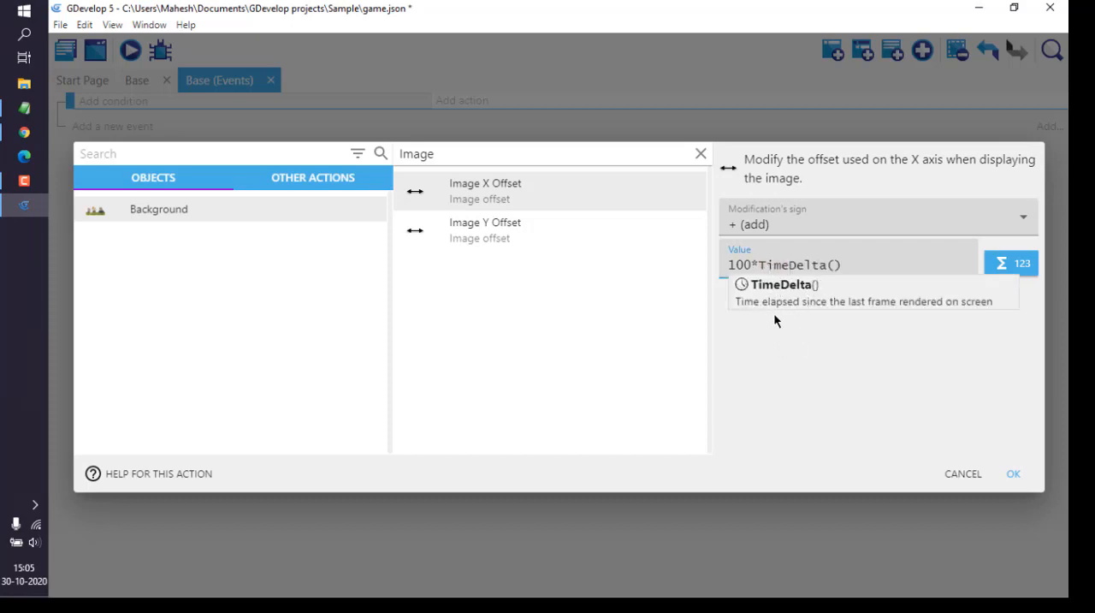
click(843, 264)
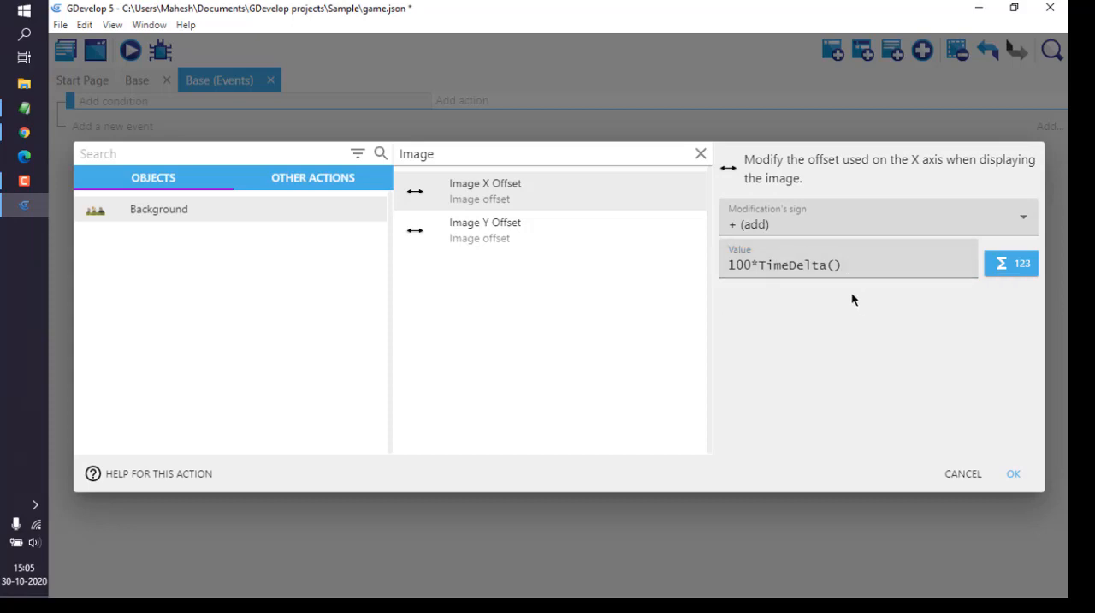
mouse_move(969, 499)
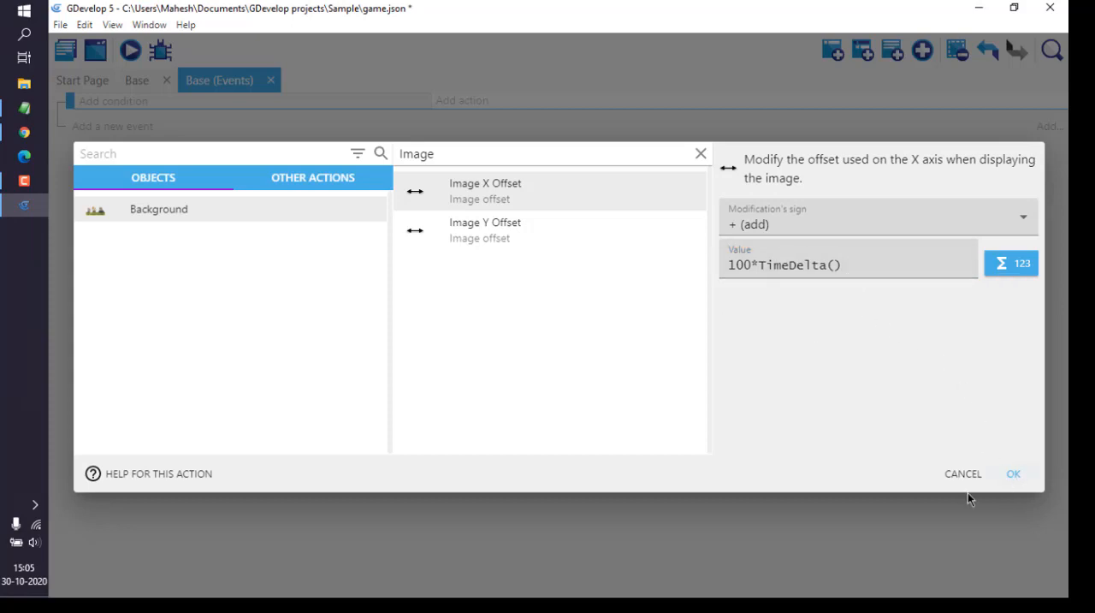
click(1012, 473)
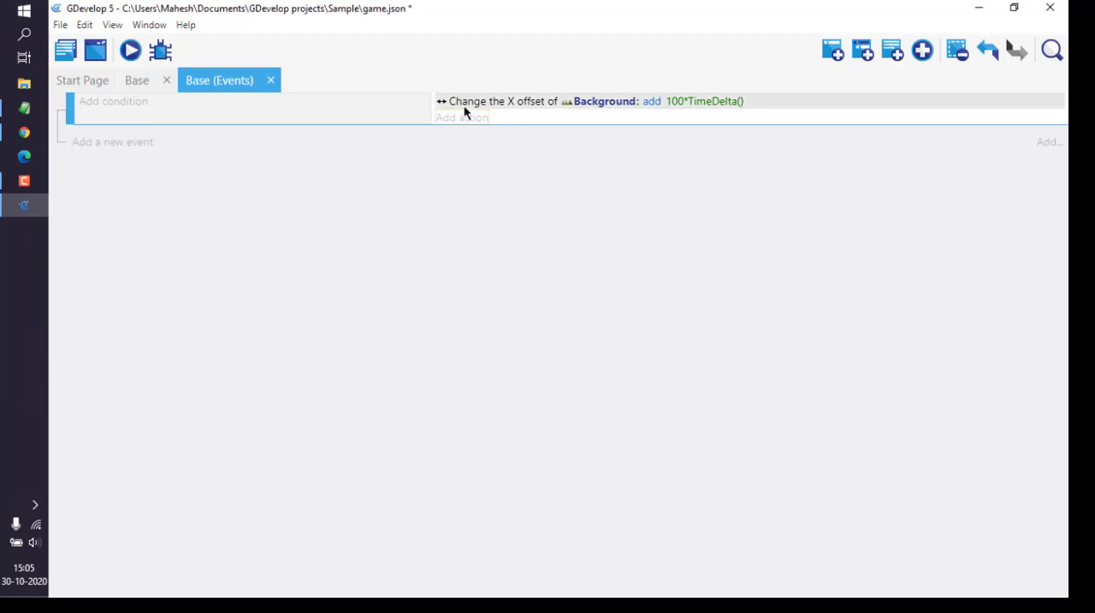
mouse_move(603, 102)
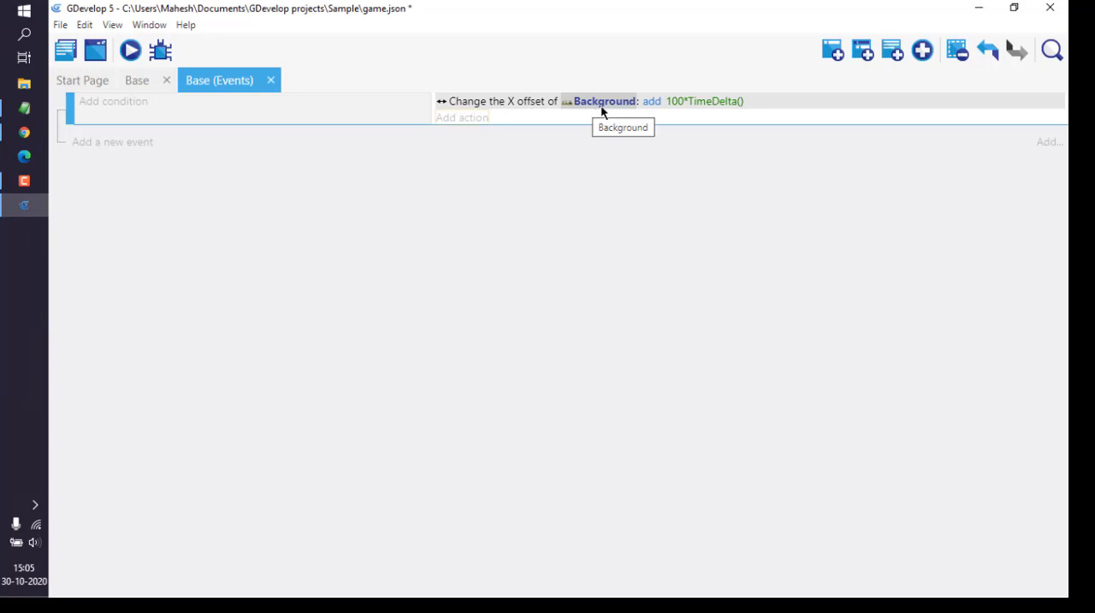
mouse_move(676, 109)
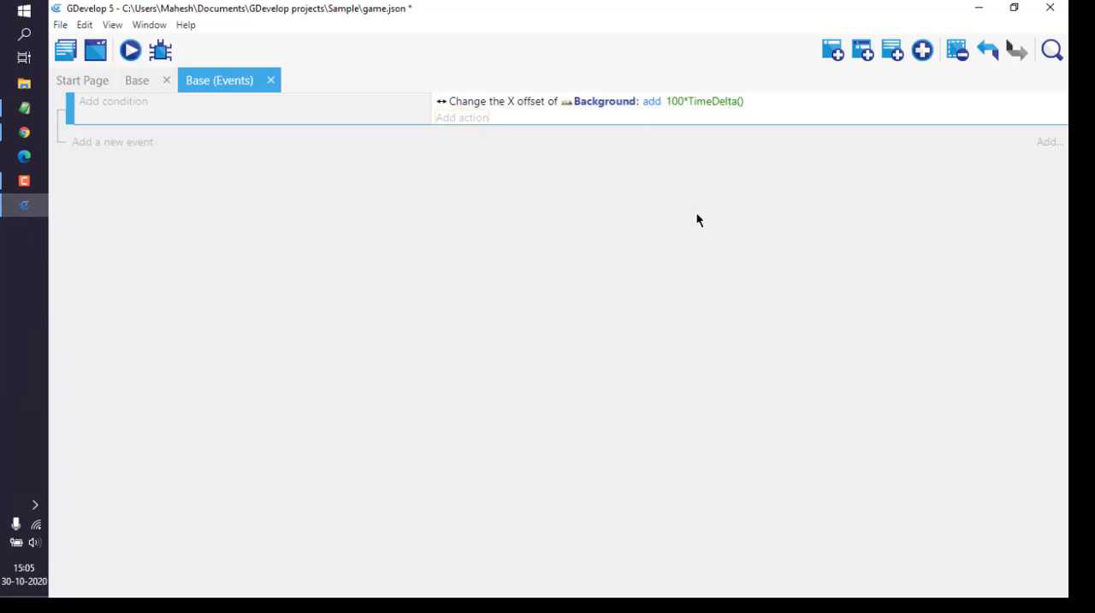
Switch back to the Base scene layout showing the mushroom-forest Background instance.
click(136, 79)
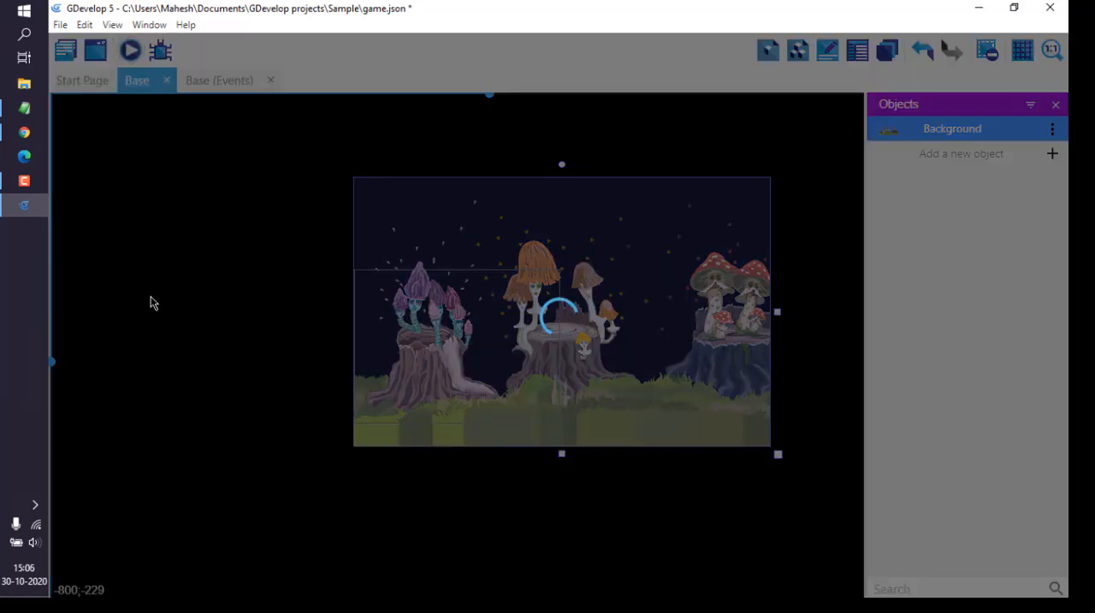
Start a preview of the project from the toolbar's play button.
click(130, 50)
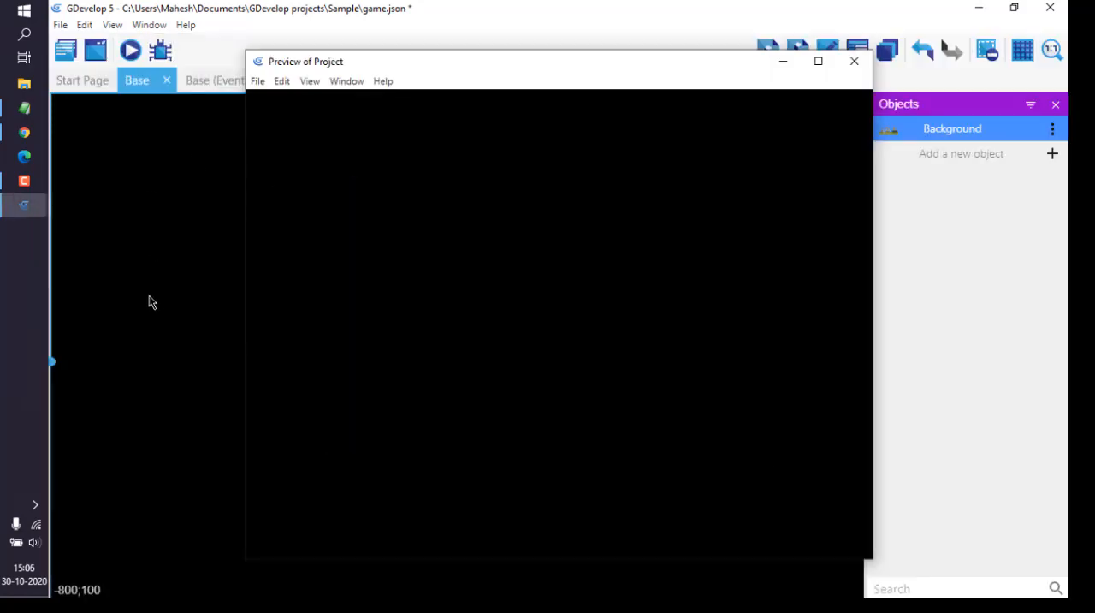